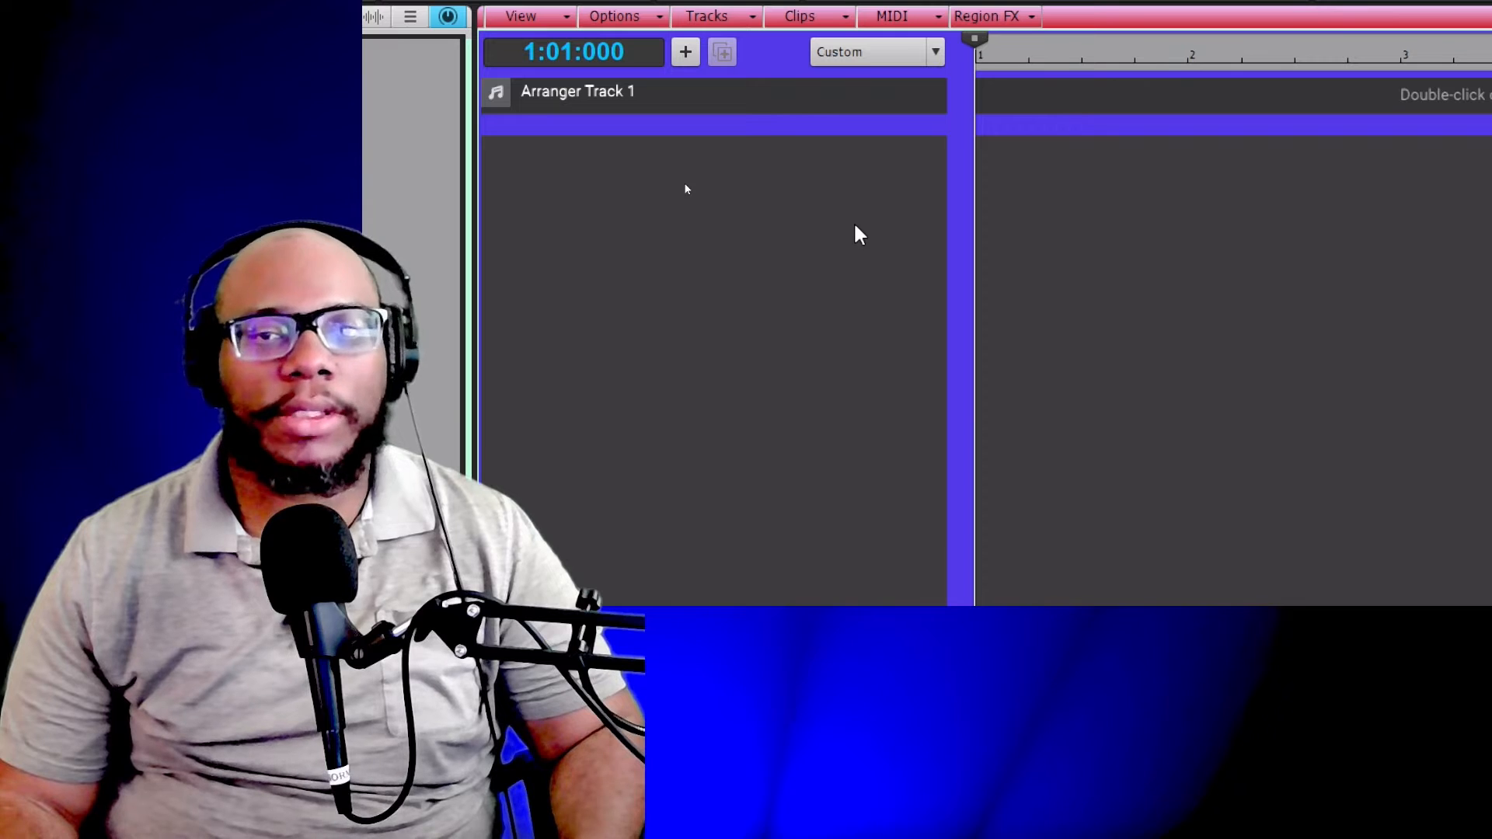
- Add one new audio track, Track 1, from the Add Track menu
{"action": "left_click", "coordinate": [721, 51]}
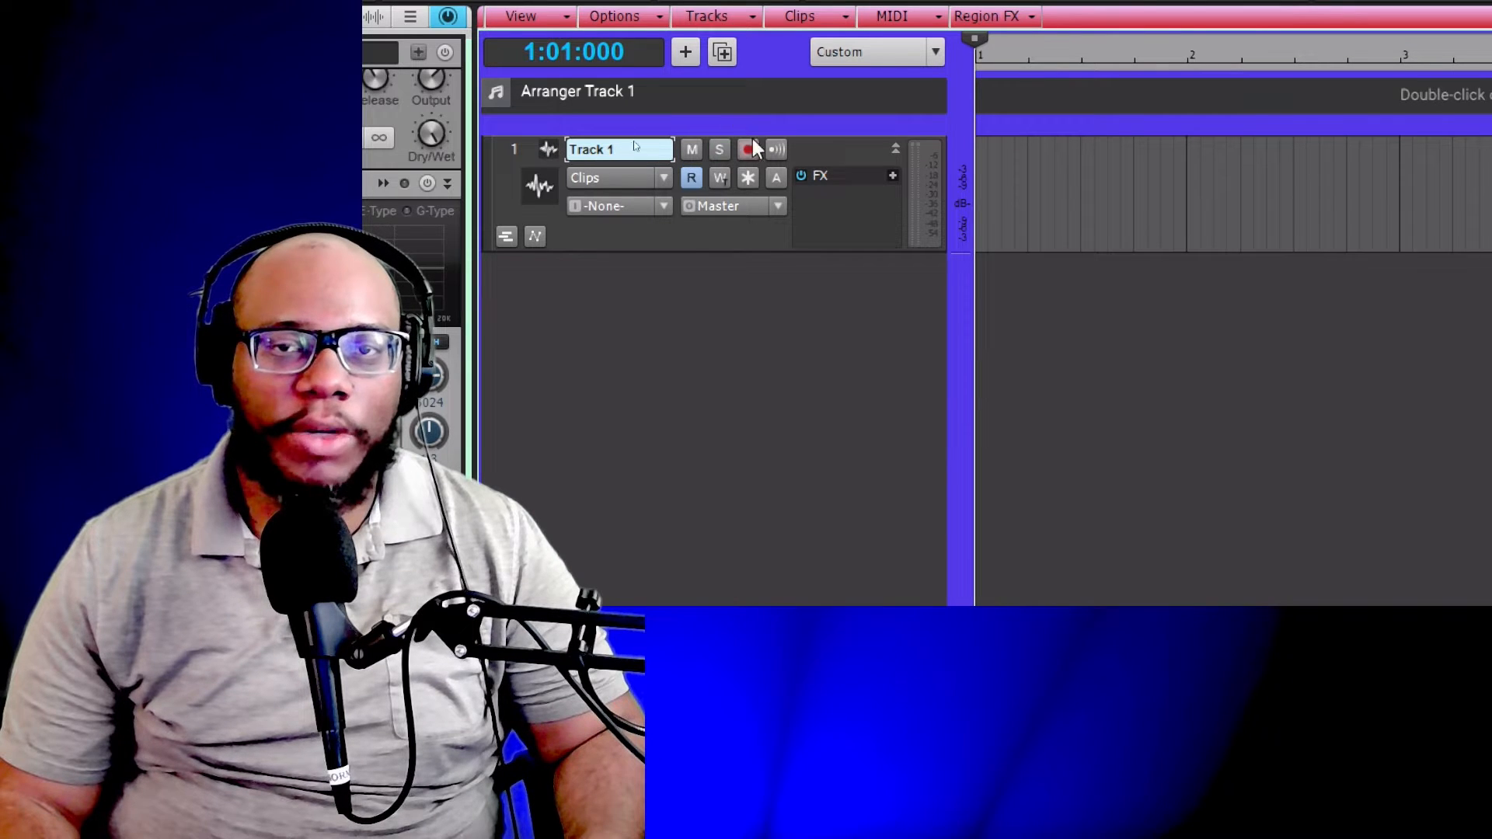
{"action": "mouse_move", "coordinate": [777, 149]}
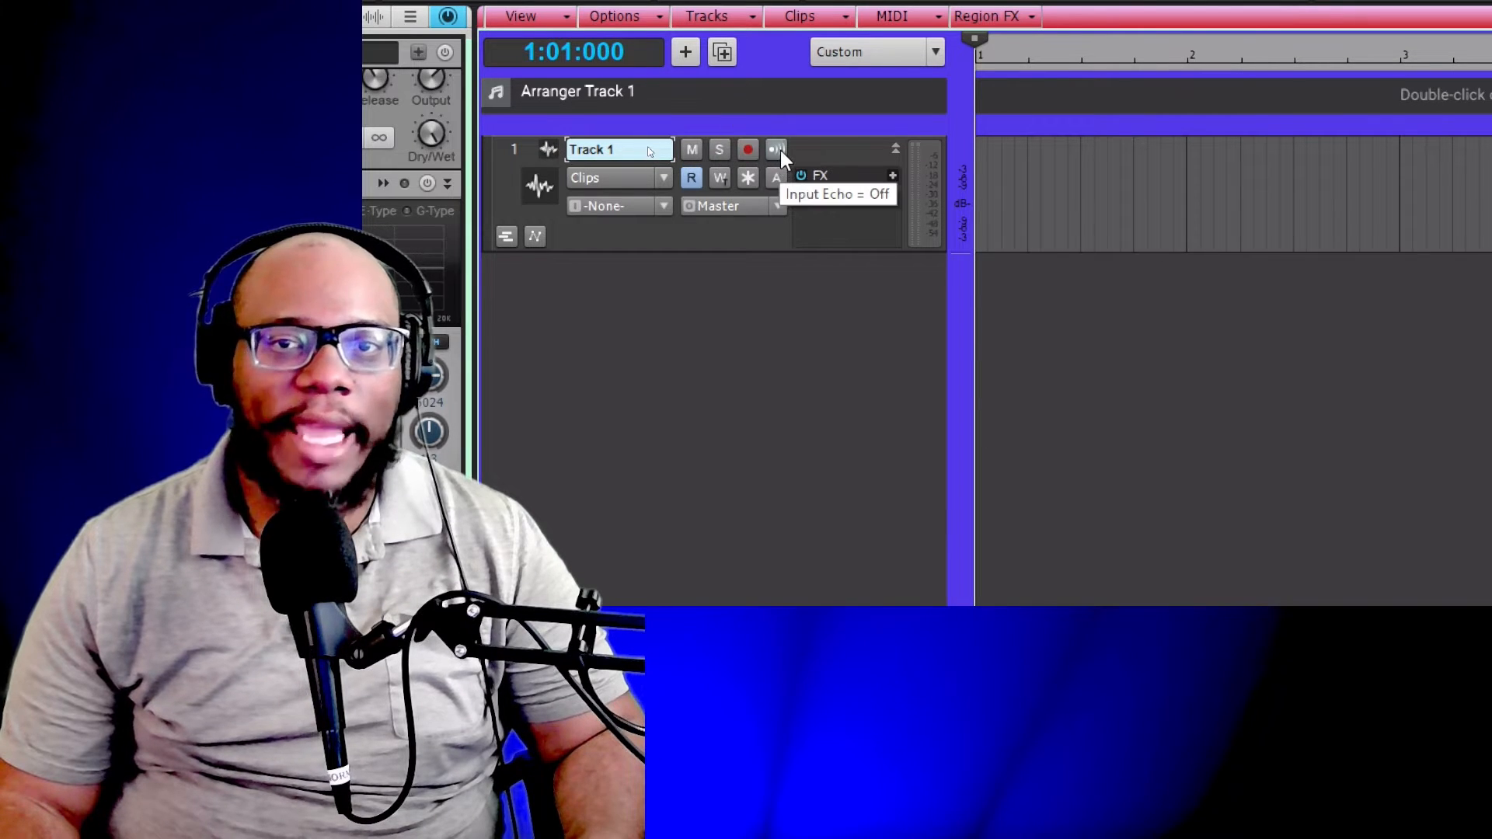
{"action": "left_click", "coordinate": [777, 149]}
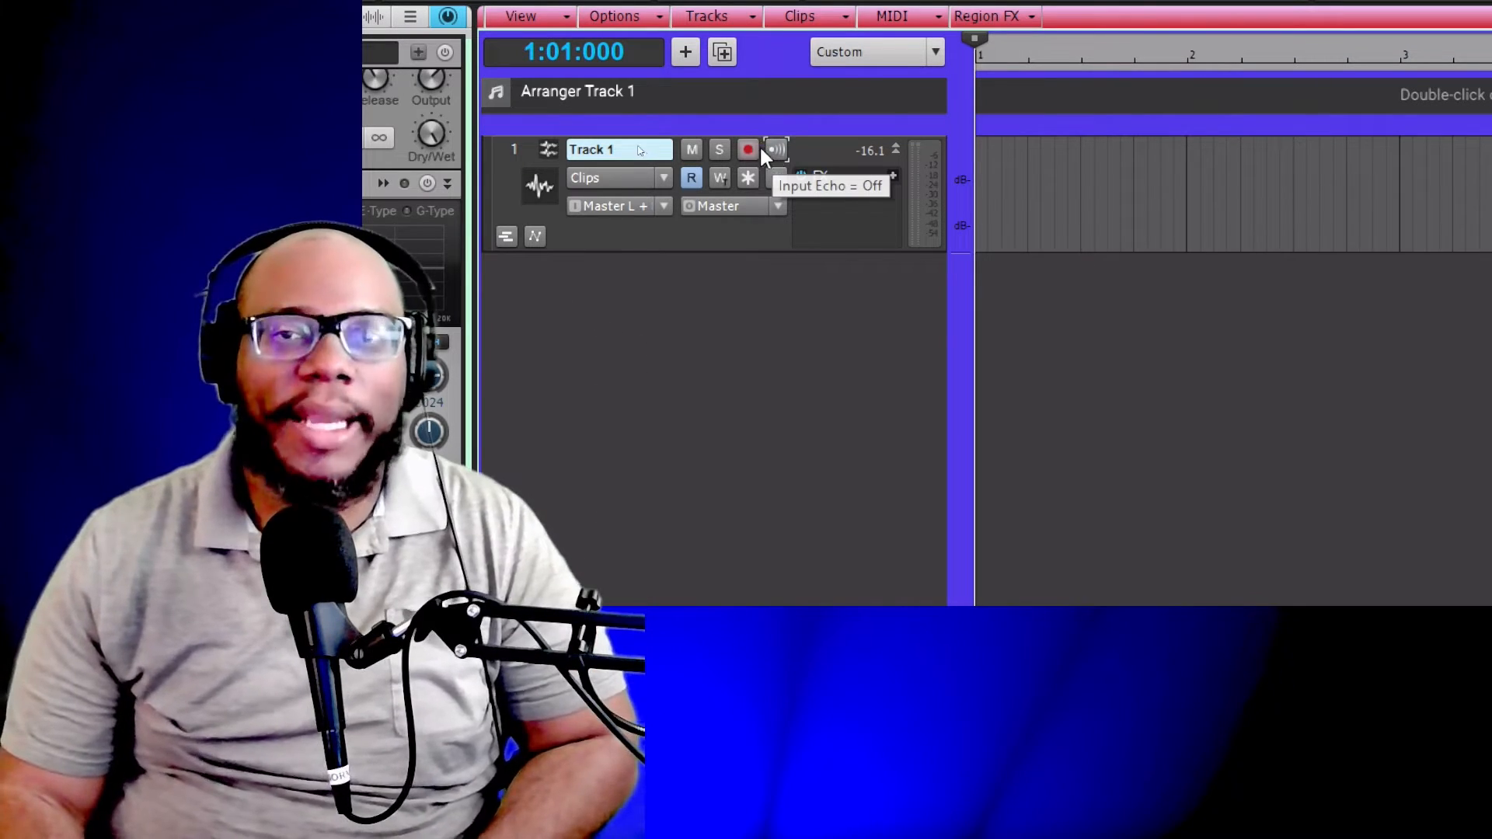
{"action": "left_click", "coordinate": [617, 178]}
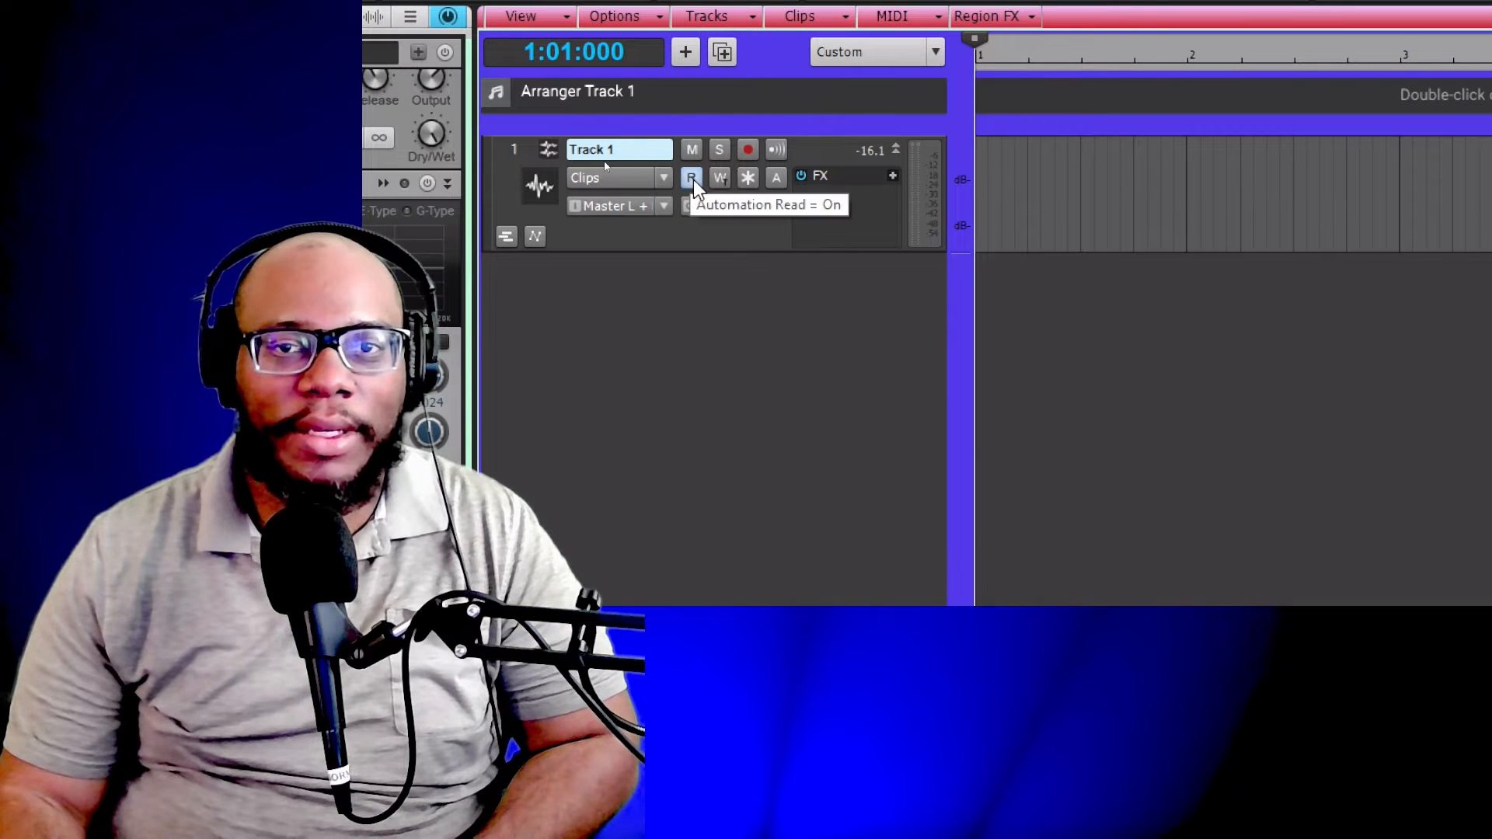
{"action": "mouse_move", "coordinate": [720, 177]}
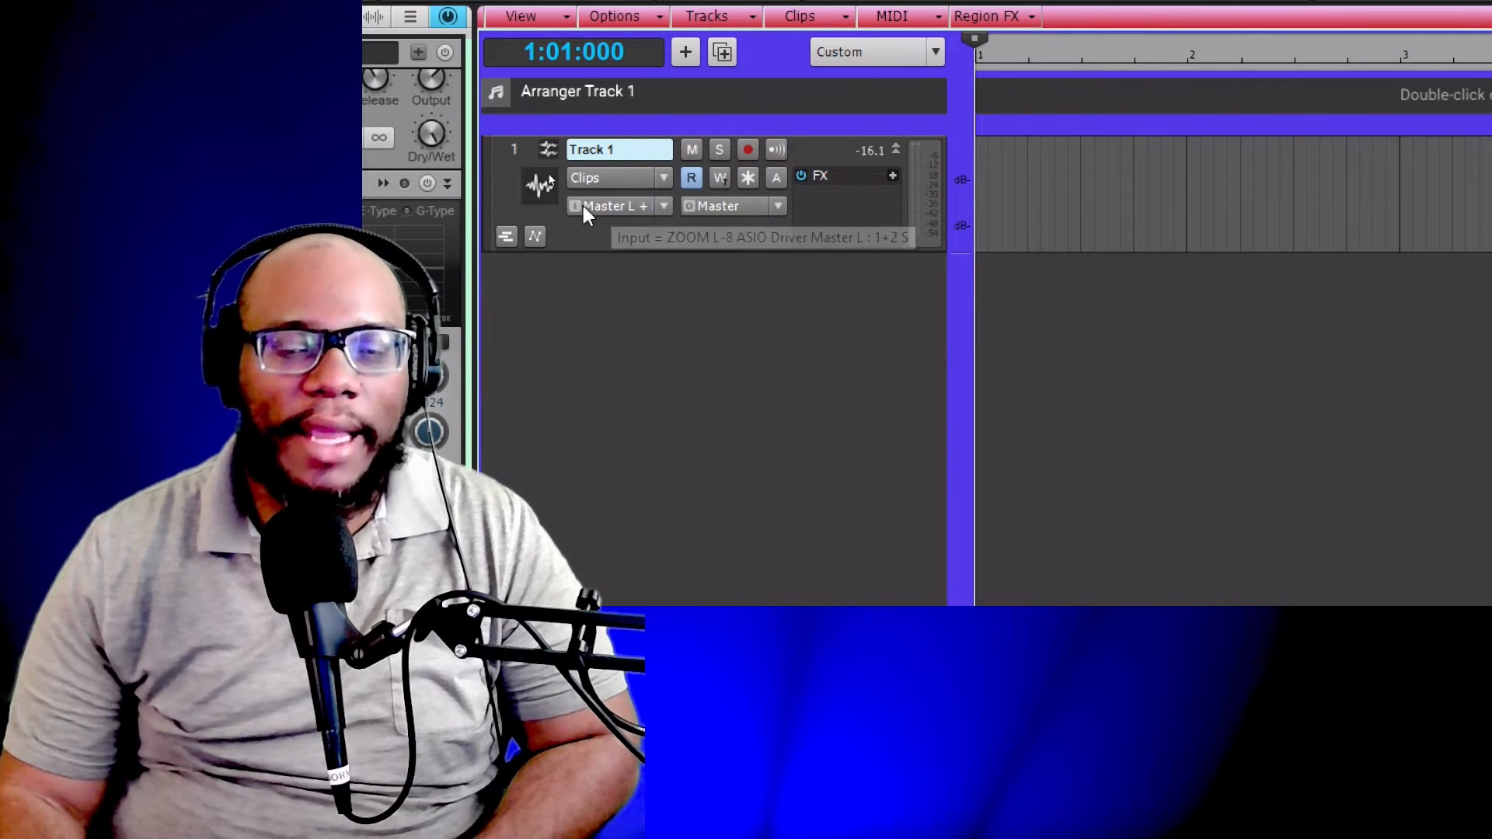
{"action": "mouse_move", "coordinate": [628, 229]}
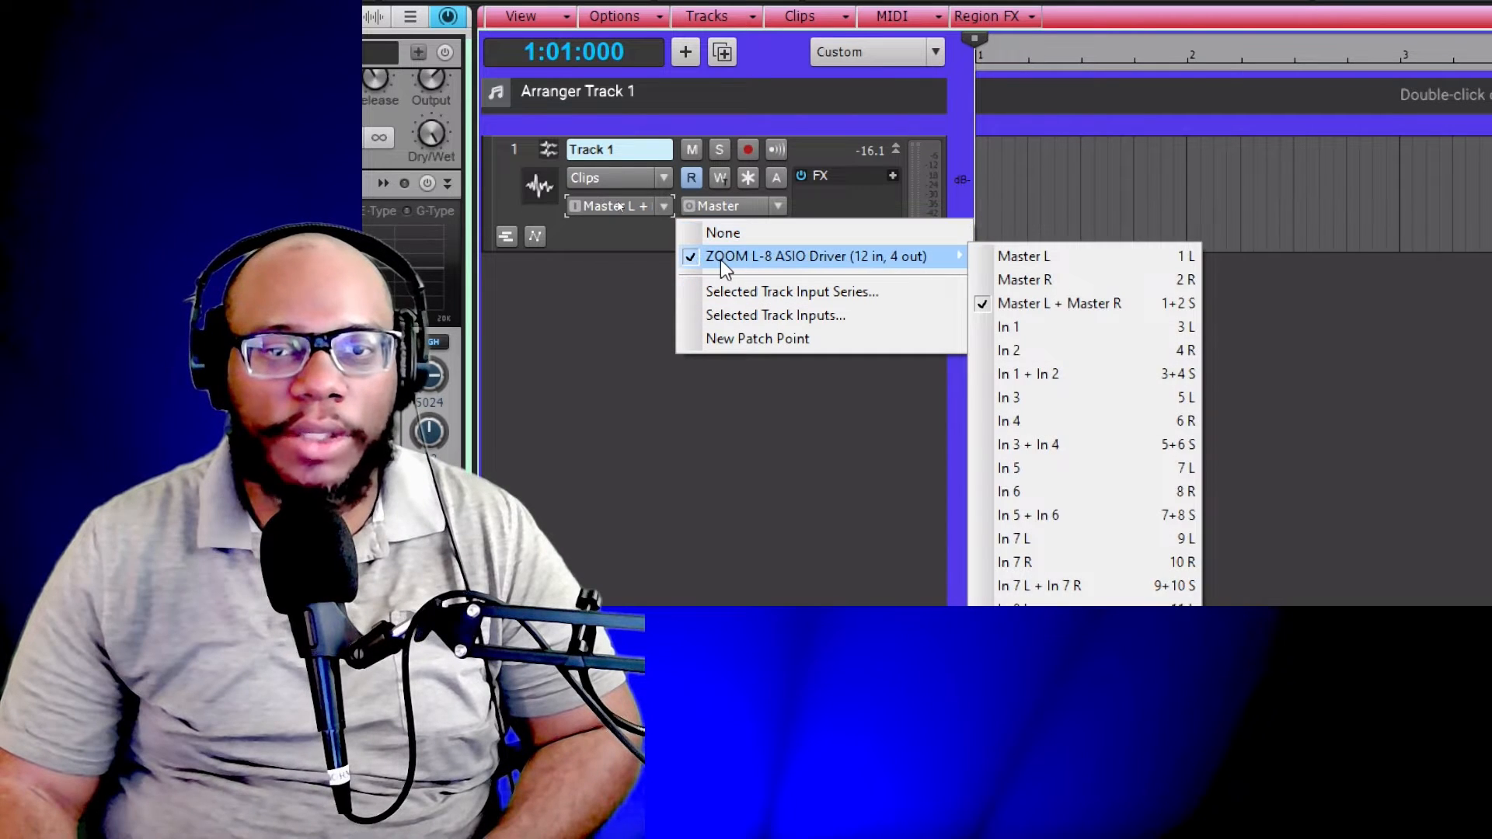
{"action": "mouse_move", "coordinate": [1093, 257]}
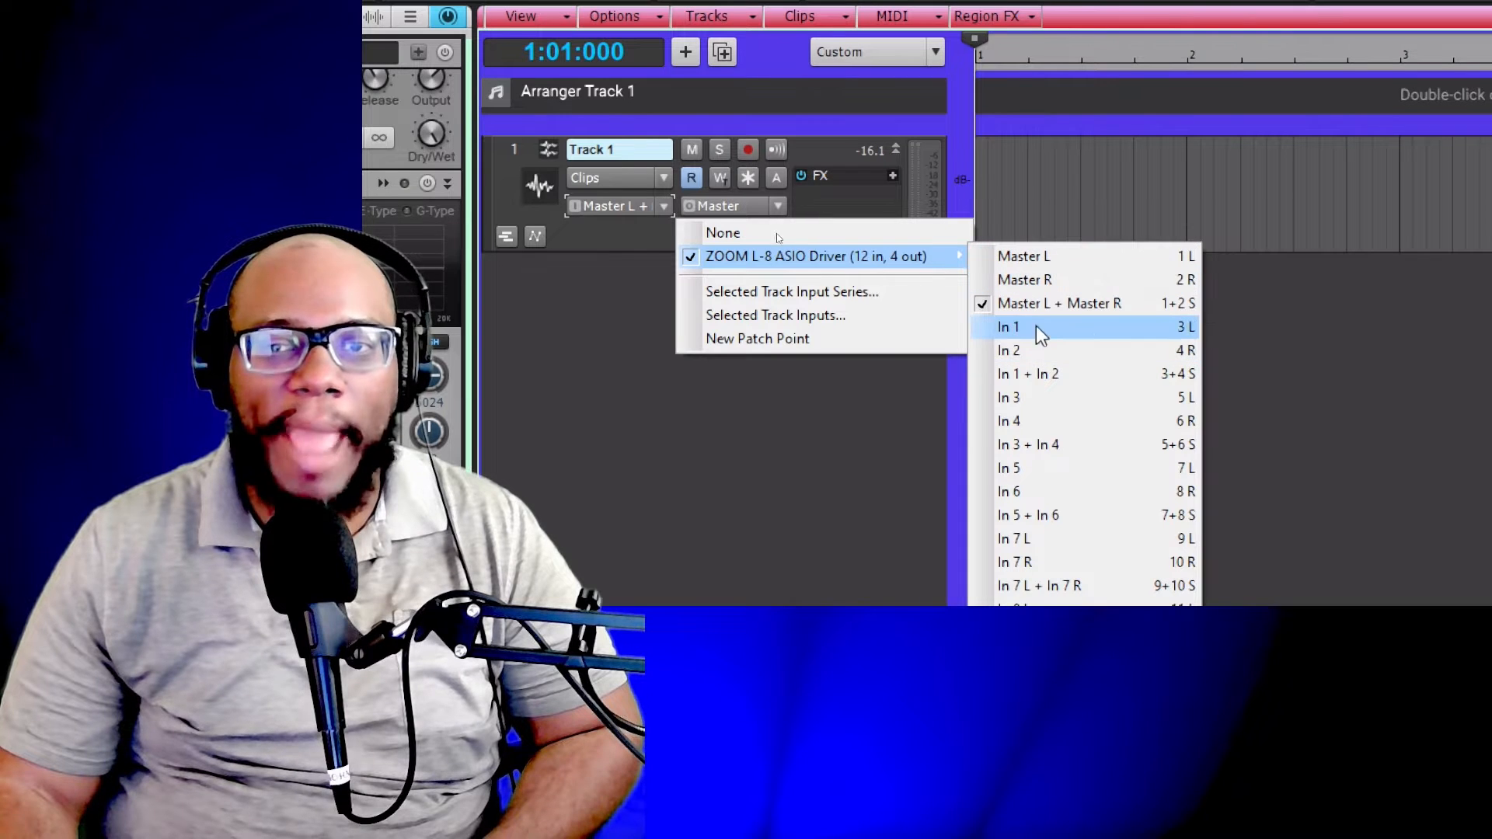
{"action": "mouse_move", "coordinate": [1023, 350]}
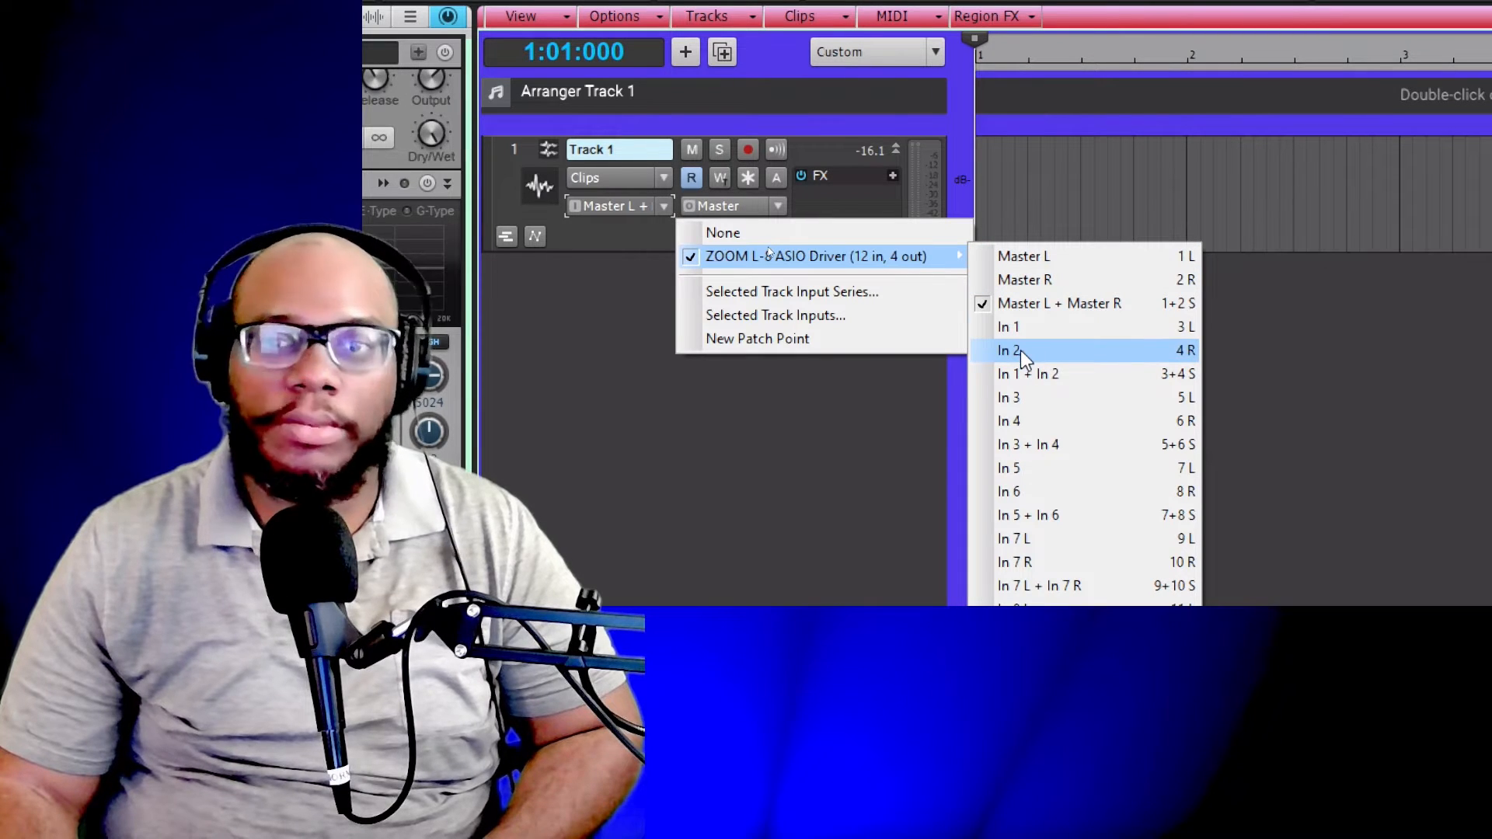
{"action": "mouse_move", "coordinate": [1129, 375]}
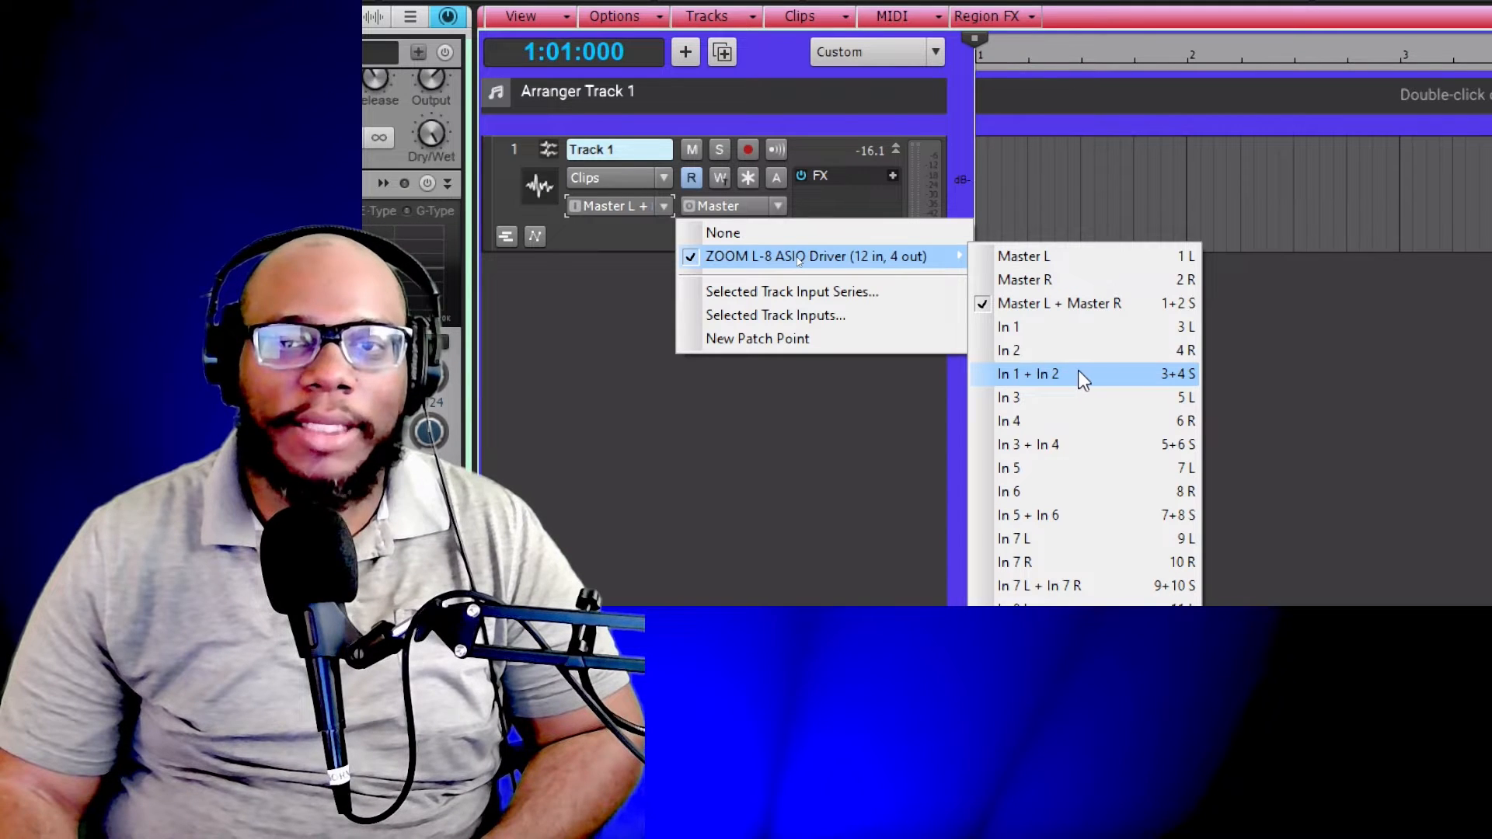
{"action": "mouse_move", "coordinate": [1198, 303]}
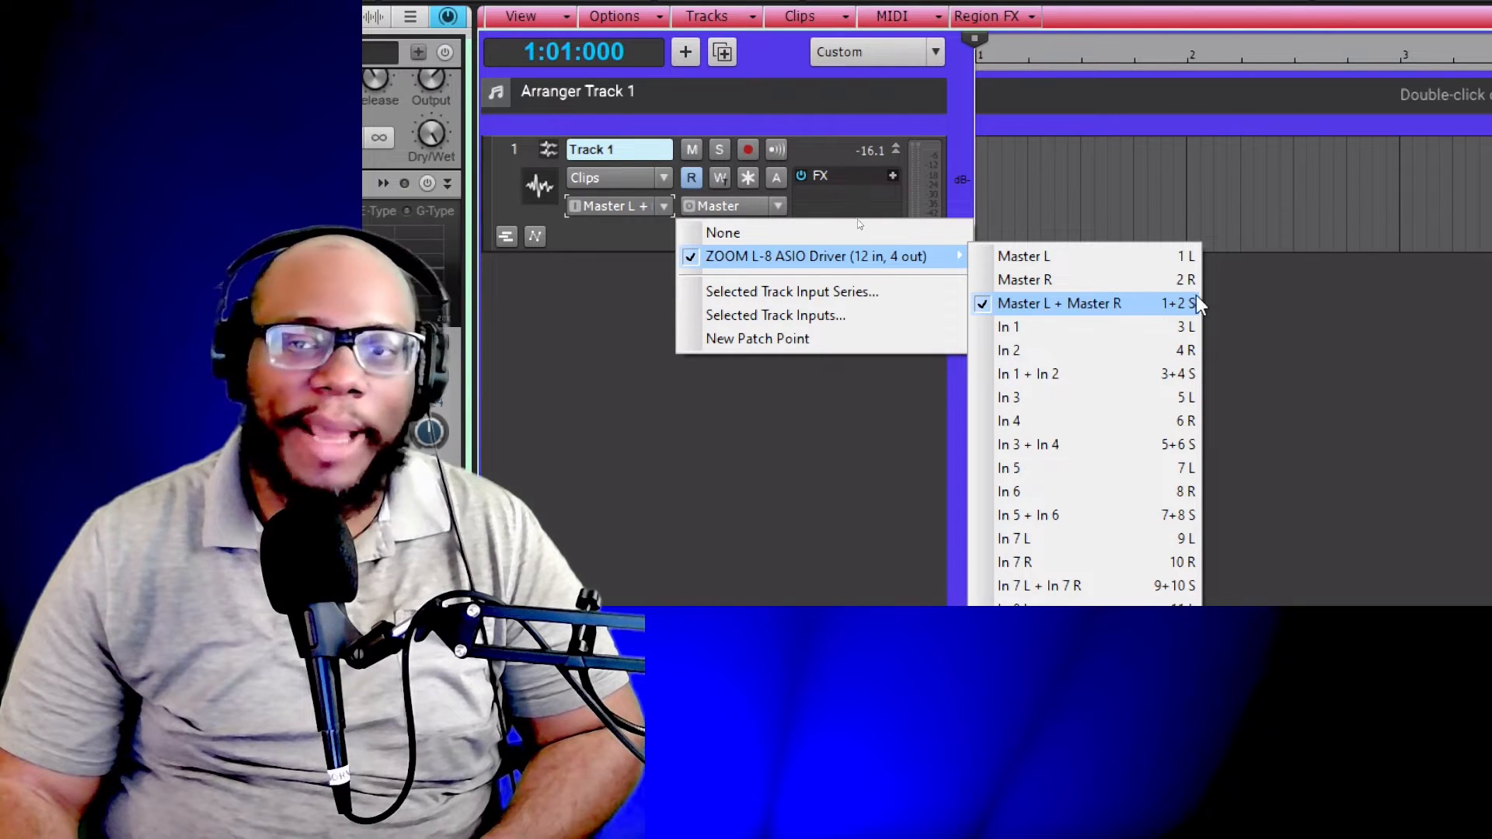
{"action": "mouse_move", "coordinate": [1103, 314]}
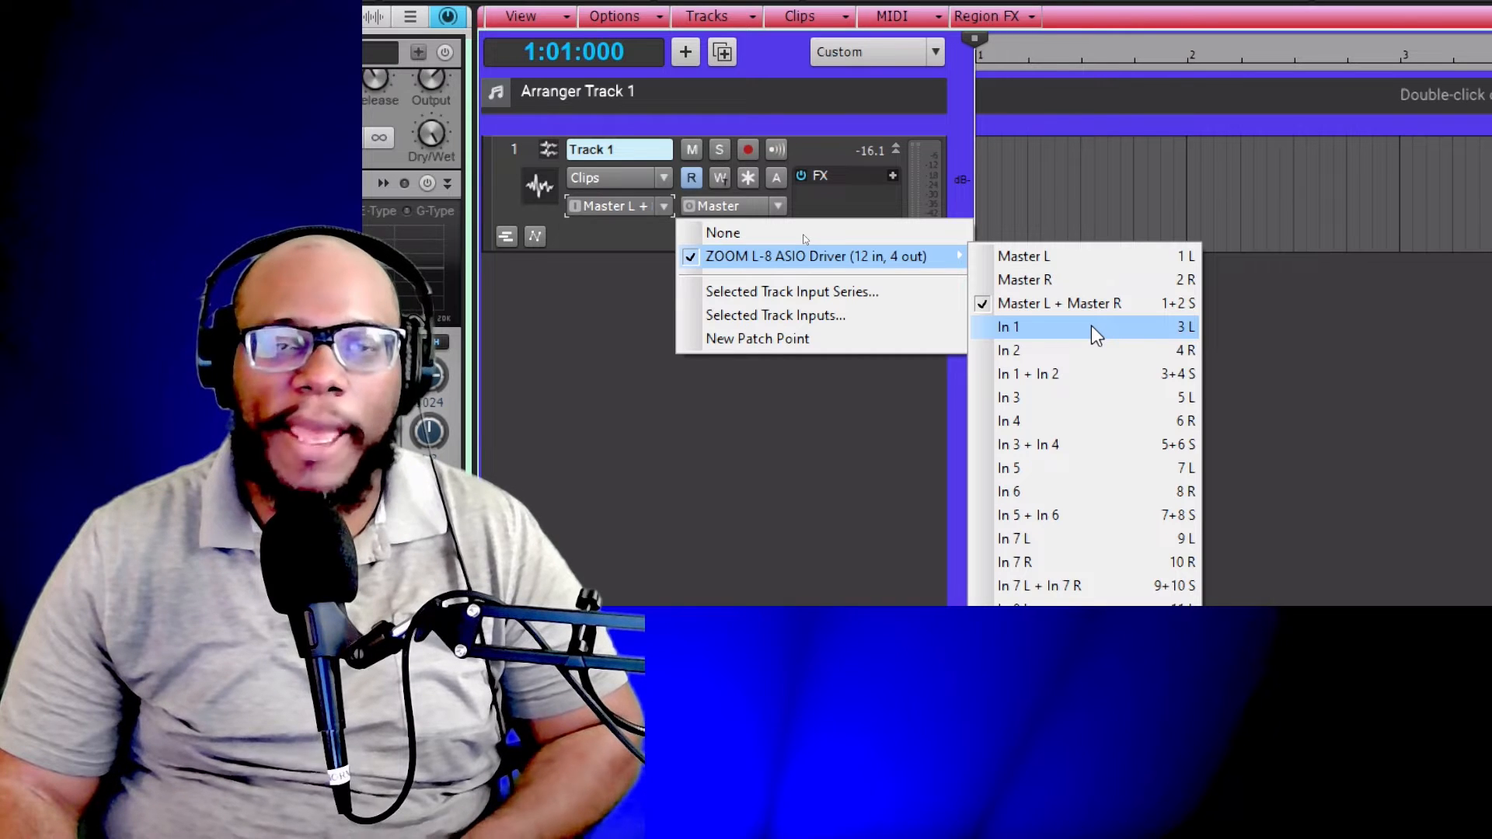
{"action": "mouse_move", "coordinate": [1113, 266]}
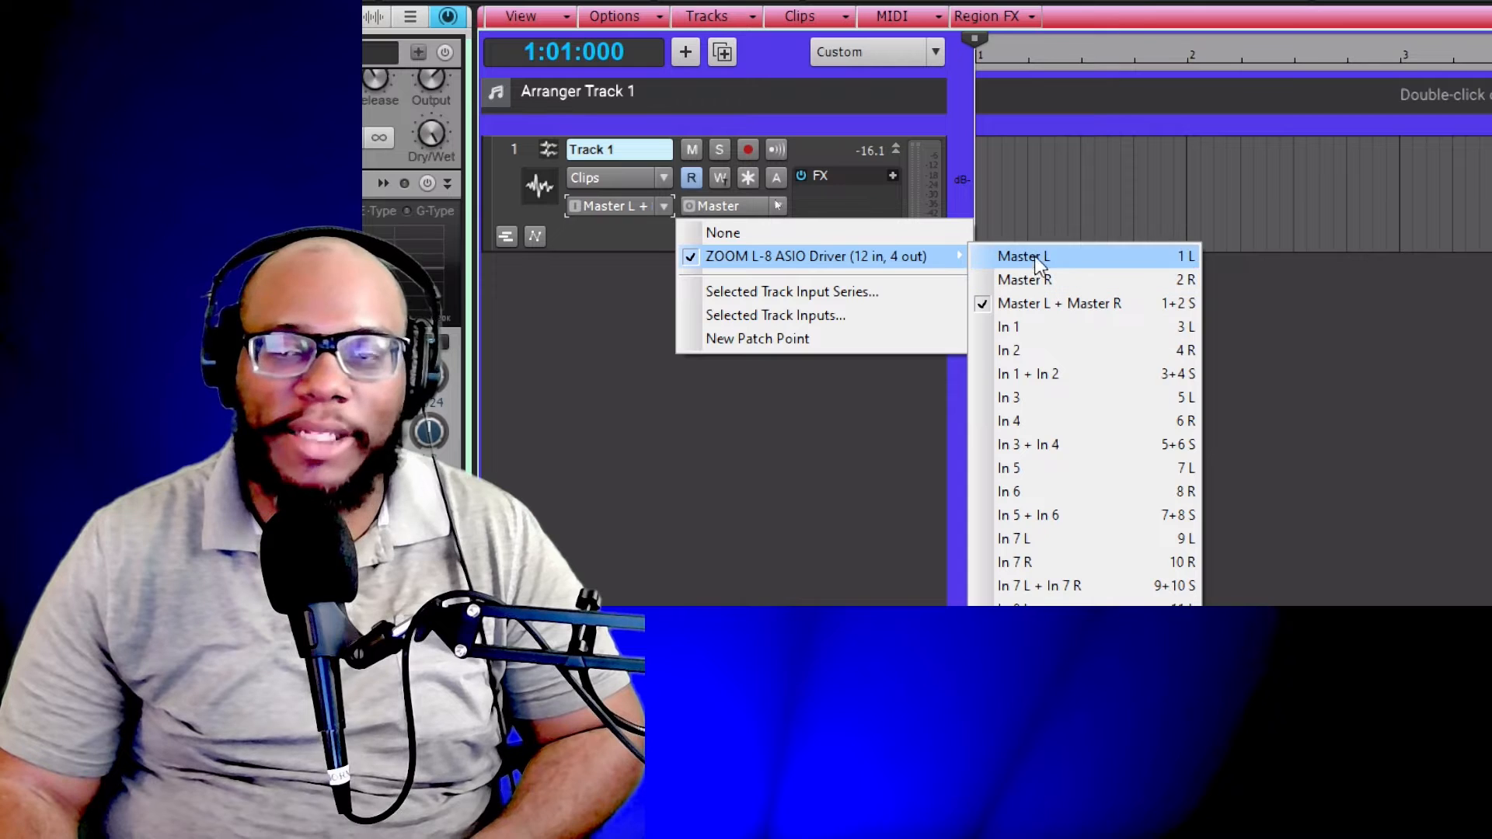
{"action": "mouse_move", "coordinate": [1093, 278]}
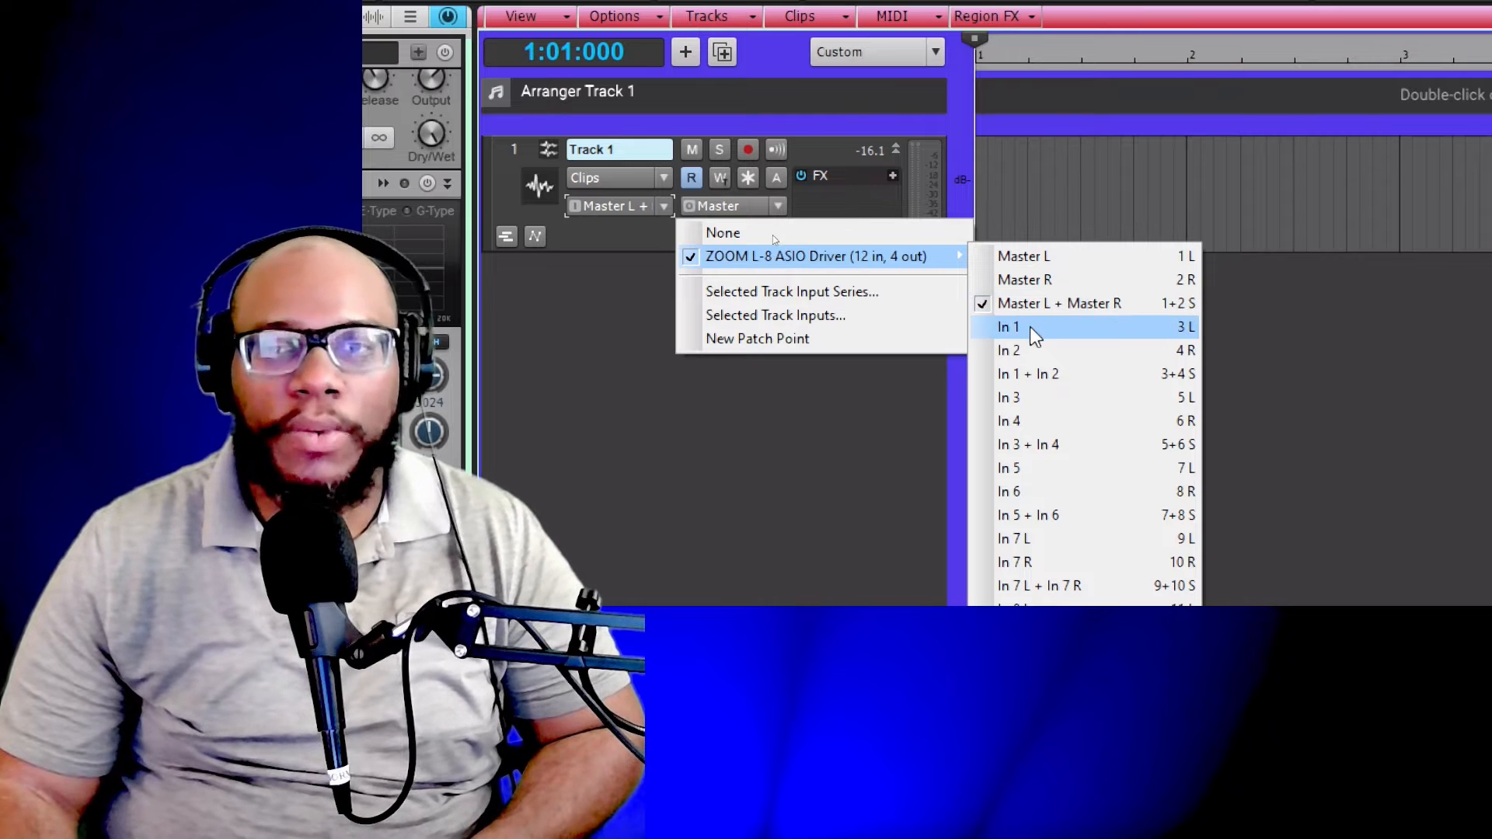
{"action": "mouse_move", "coordinate": [1123, 334]}
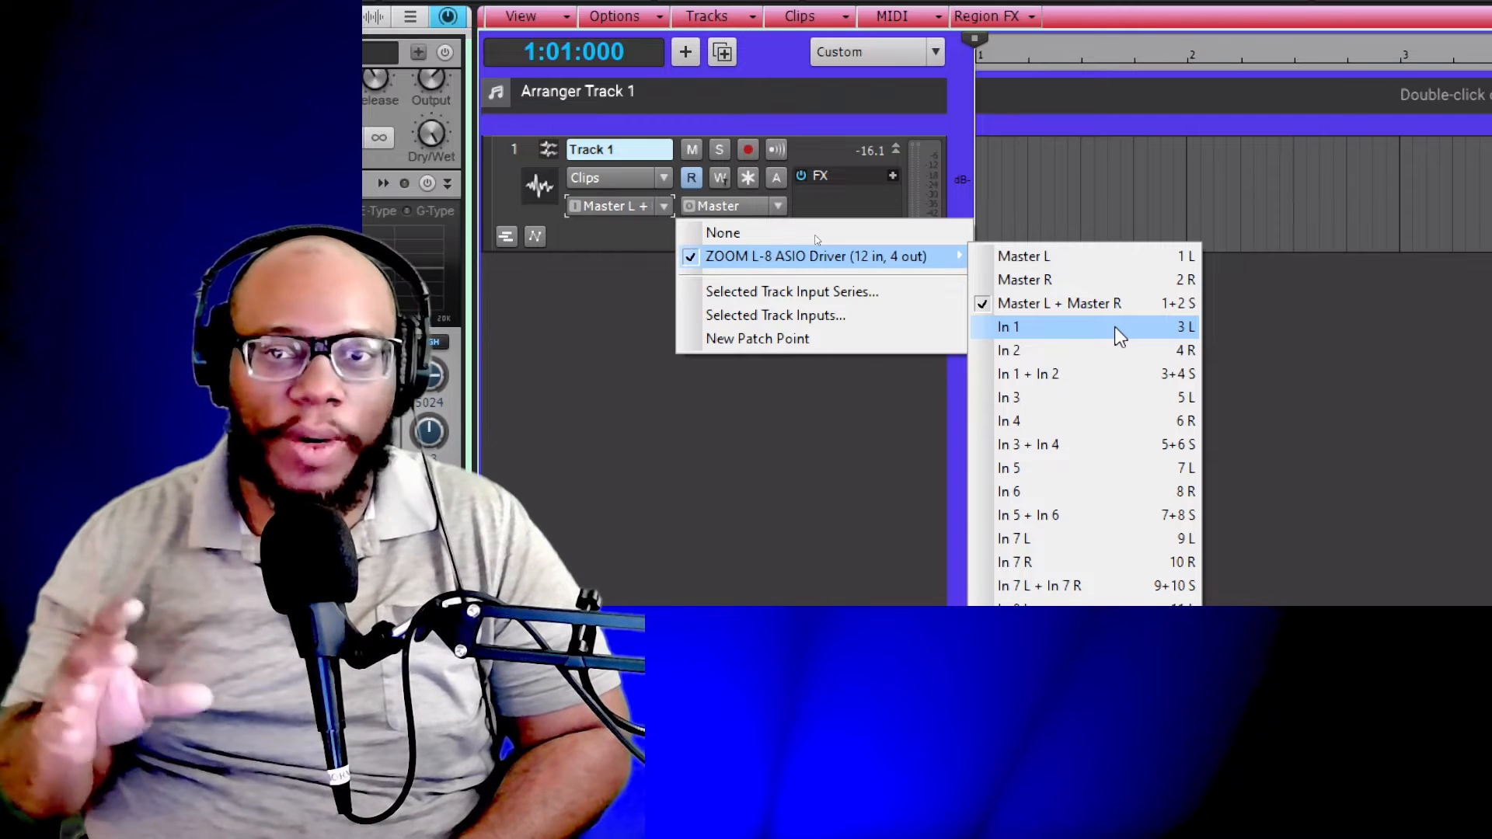
{"action": "mouse_move", "coordinate": [1247, 319]}
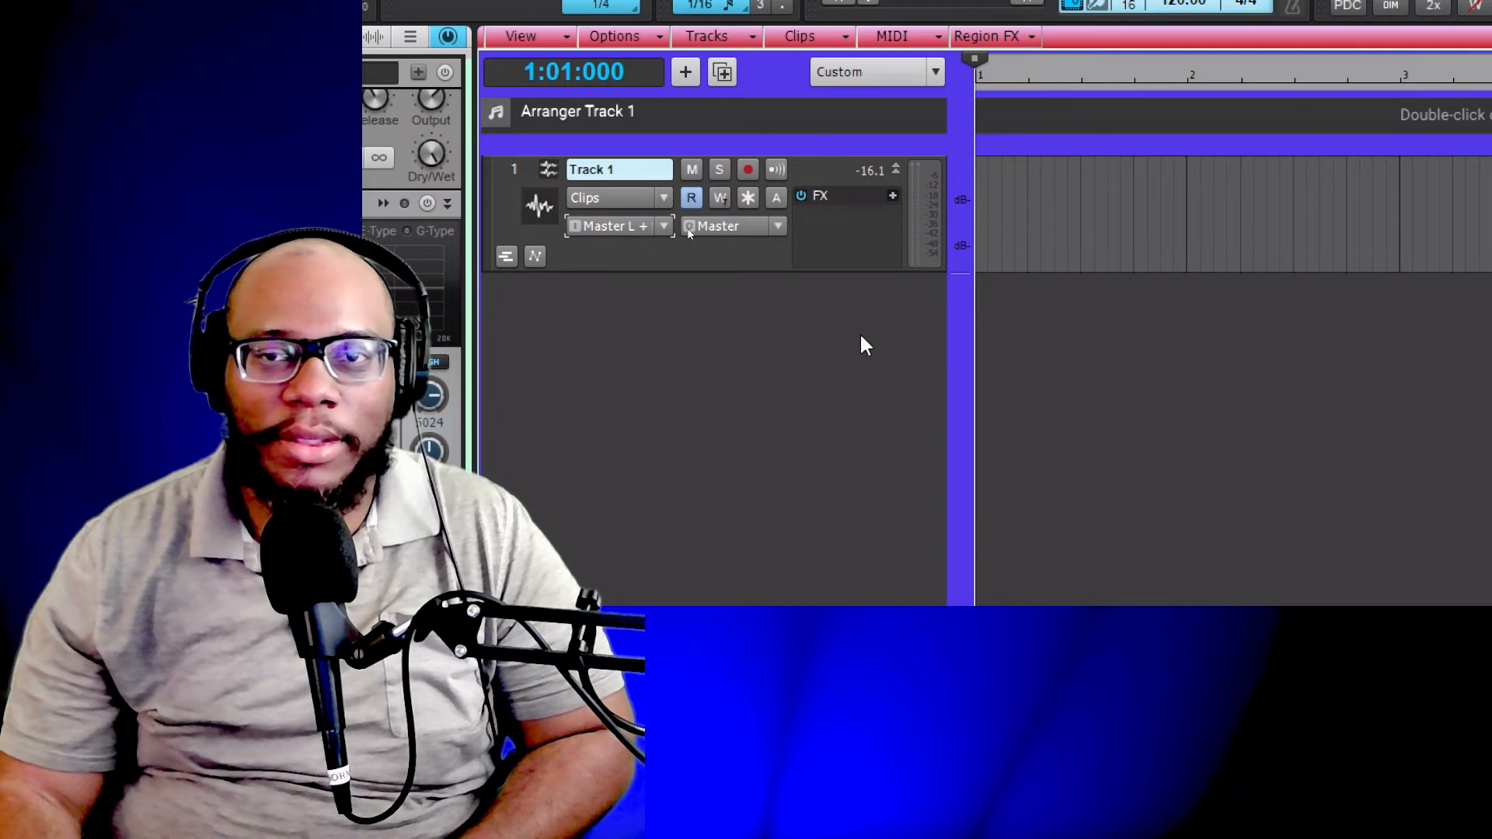
- Arm Track 1 for recording so its meter shows the incoming signal
{"action": "left_click", "coordinate": [748, 169]}
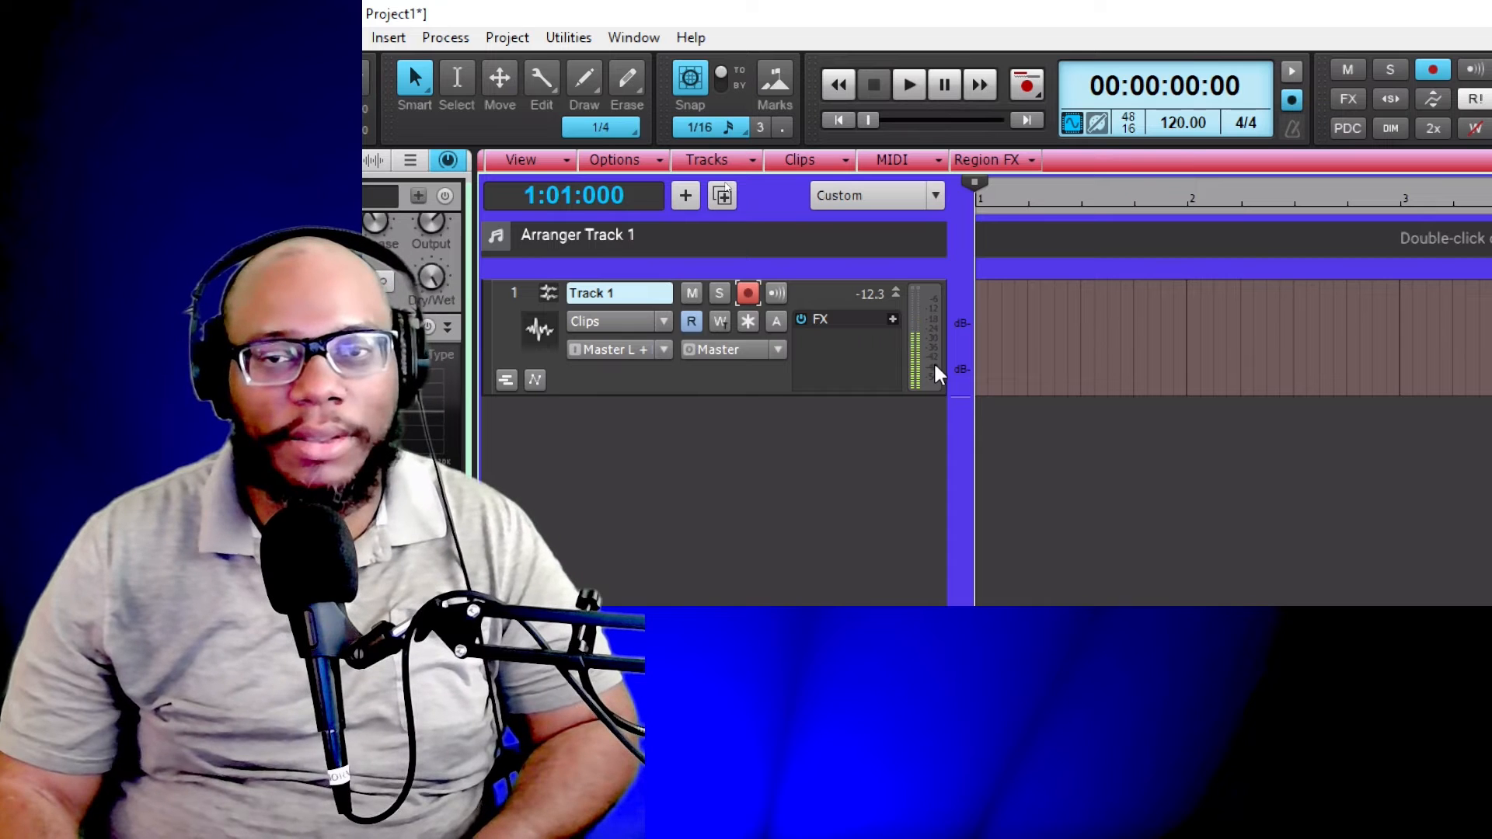
- Switch Track 1's input between In 2 and In 1 via the ZOOM L-8 ASIO input list
{"action": "left_click", "coordinate": [618, 350]}
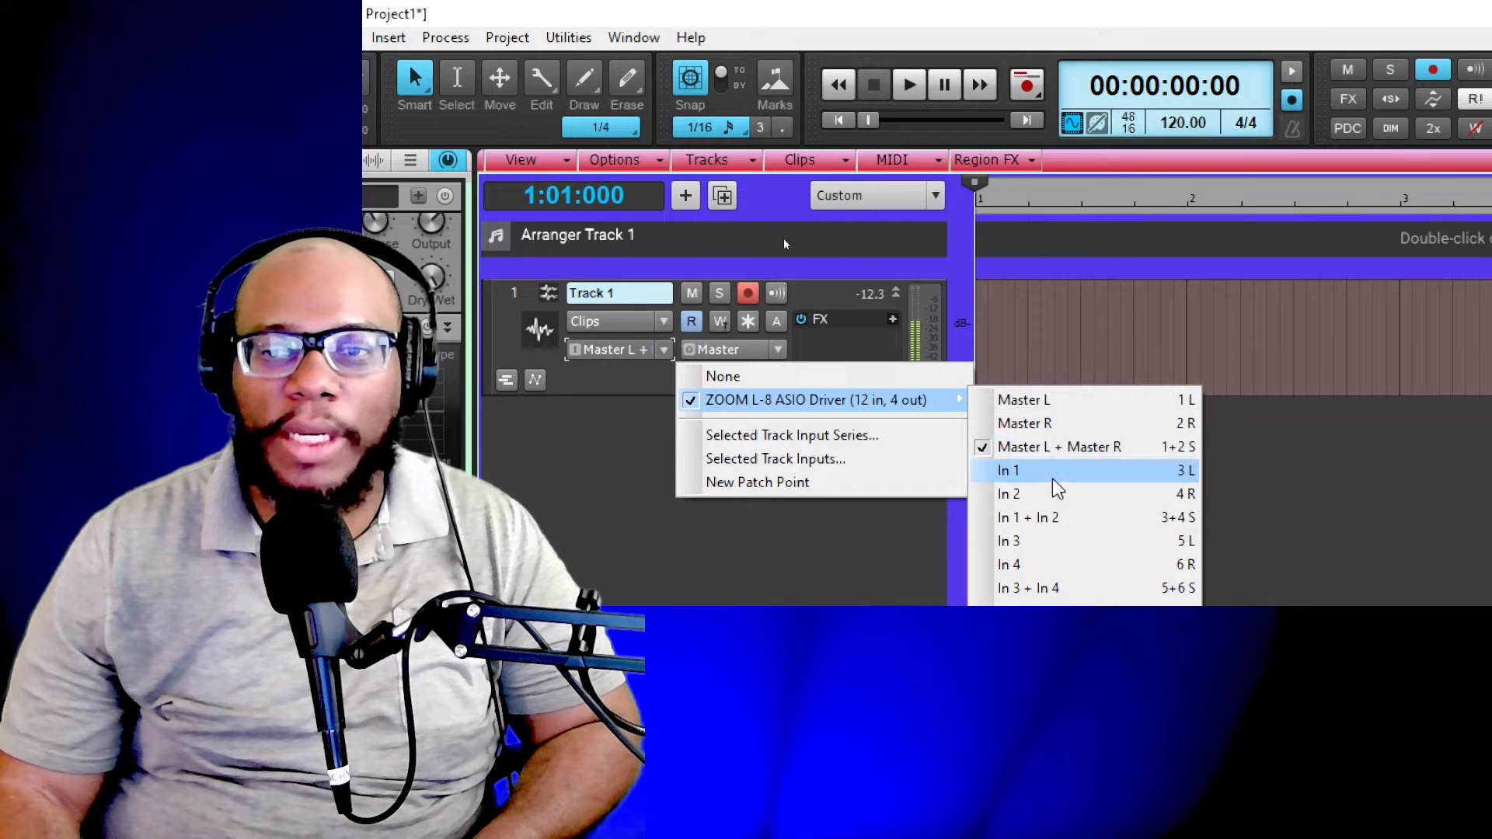
{"action": "left_click", "coordinate": [1009, 469]}
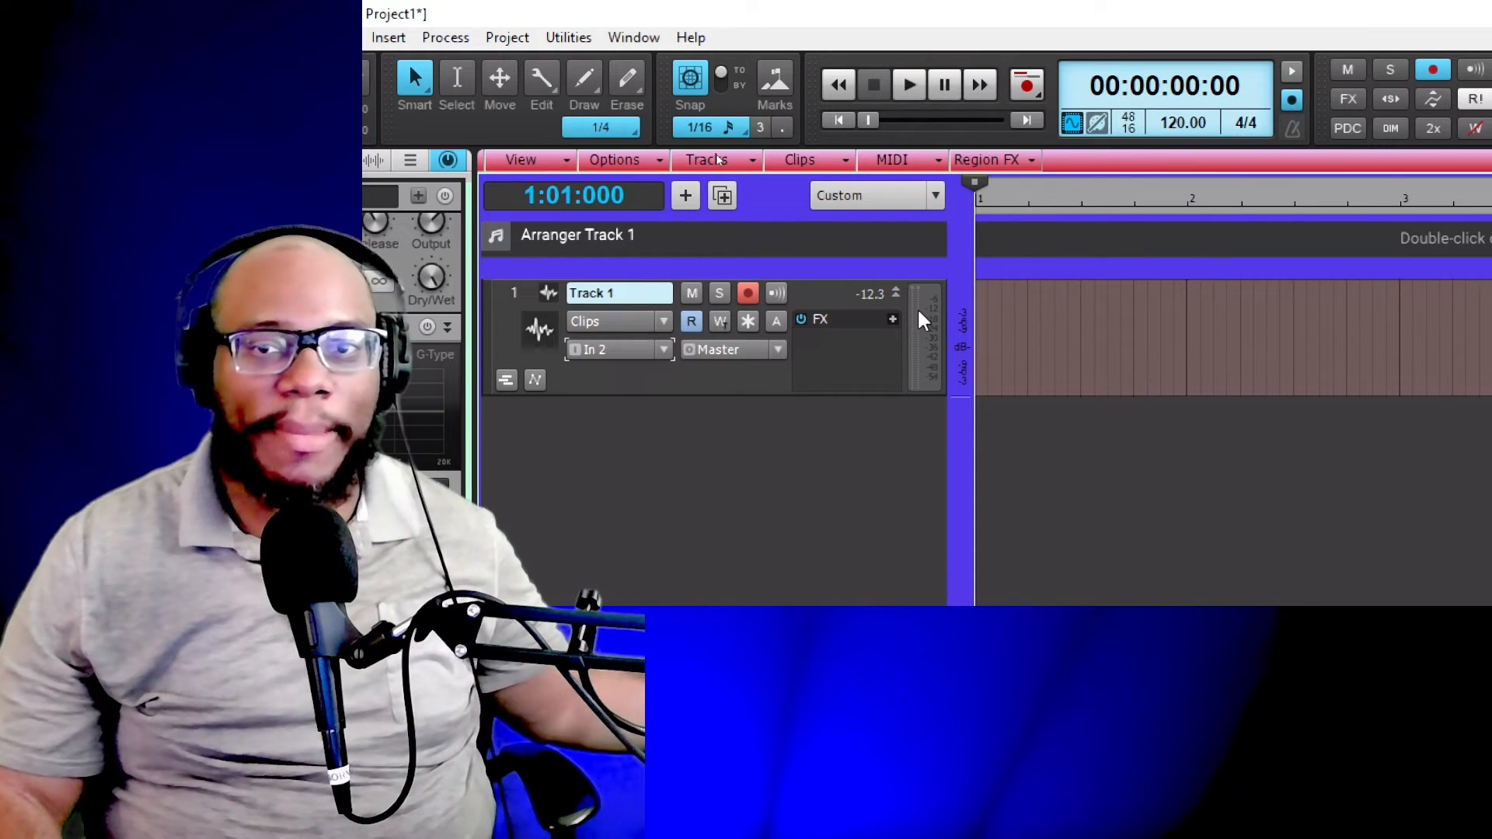
{"action": "left_click", "coordinate": [619, 350]}
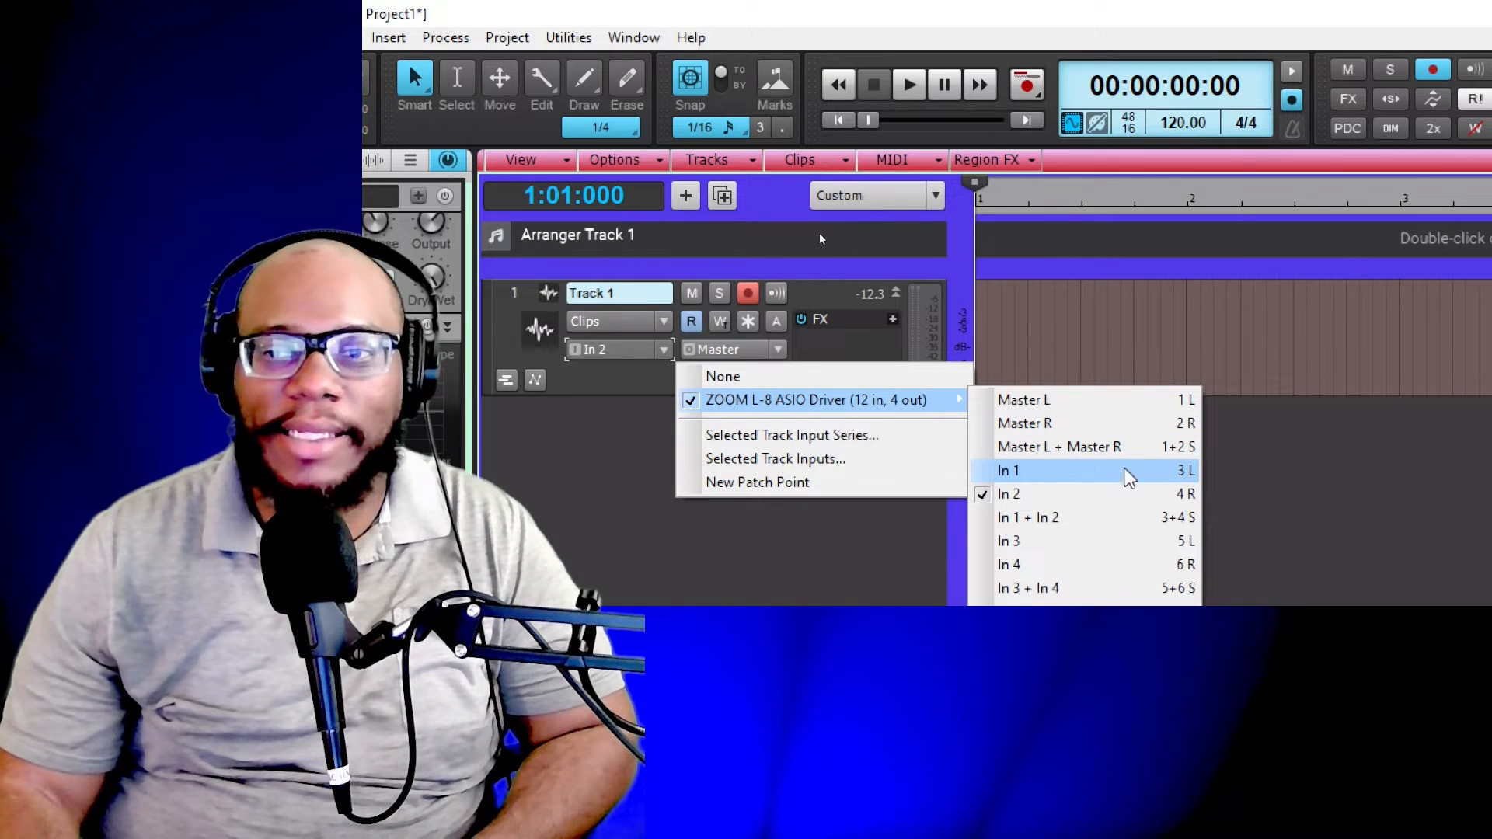
{"action": "left_click", "coordinate": [1009, 470]}
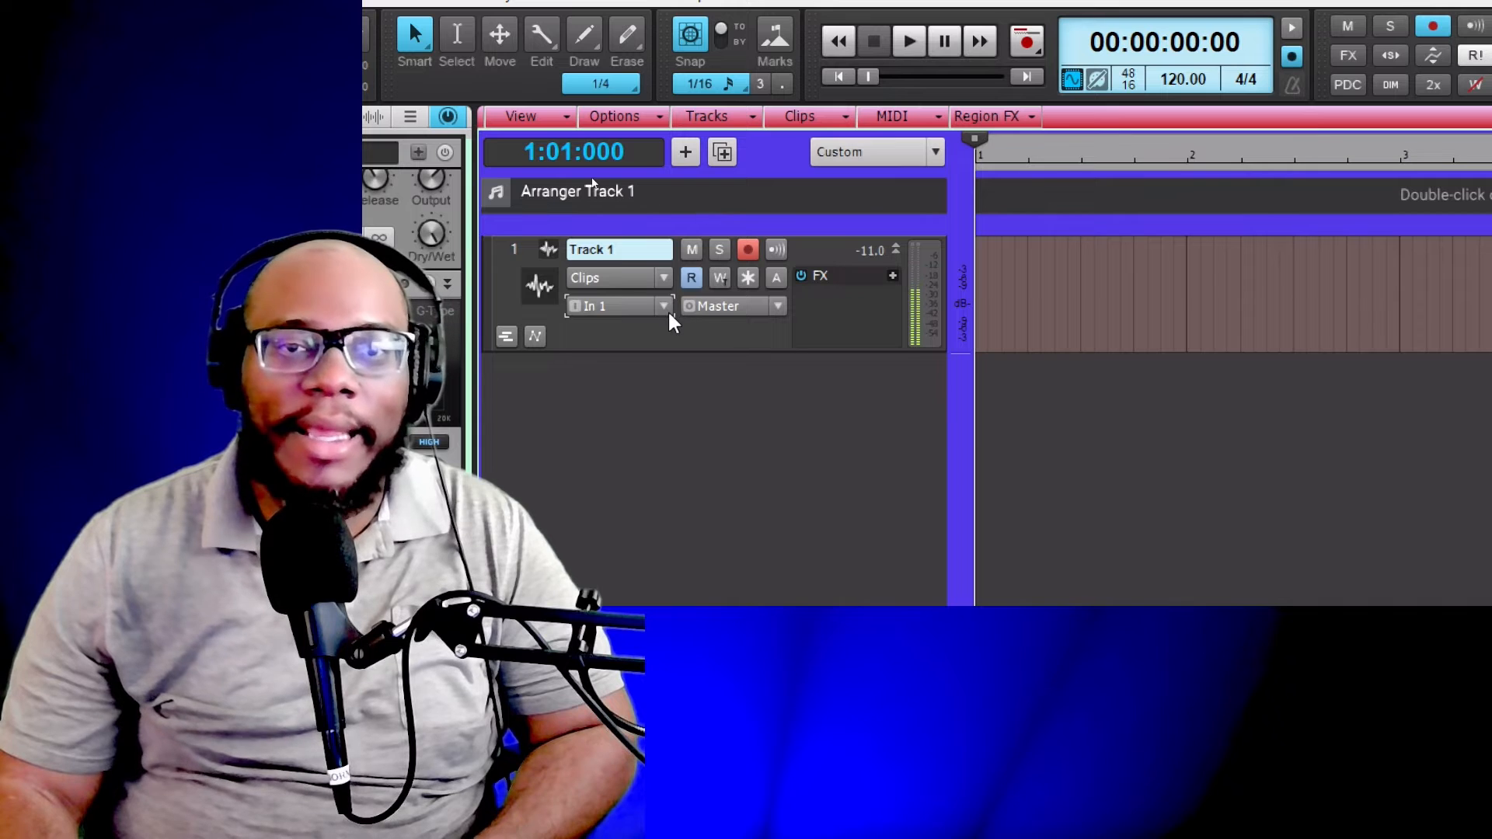
{"action": "left_click", "coordinate": [619, 306]}
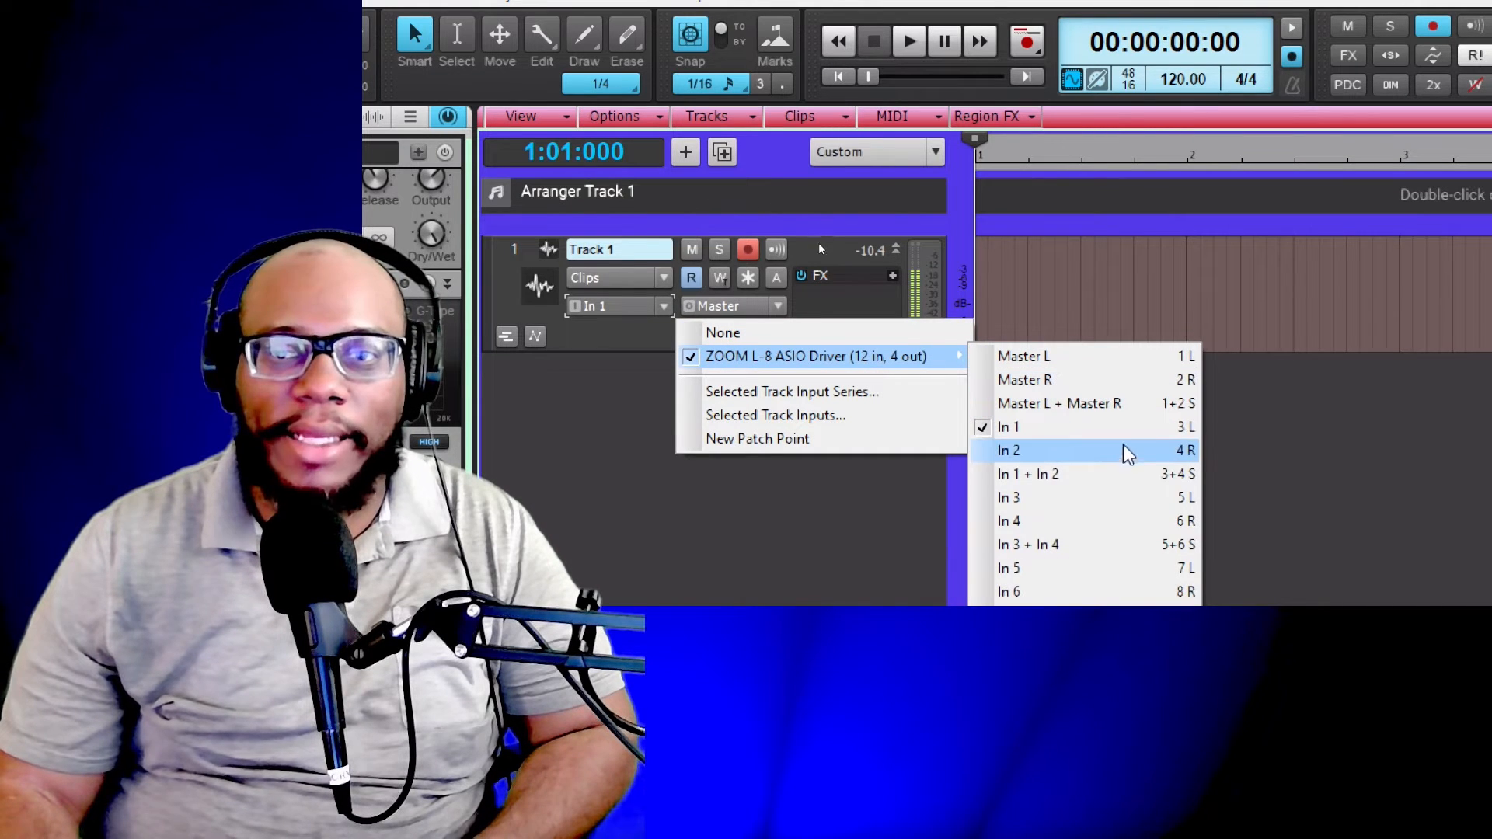
{"action": "mouse_move", "coordinate": [1017, 474]}
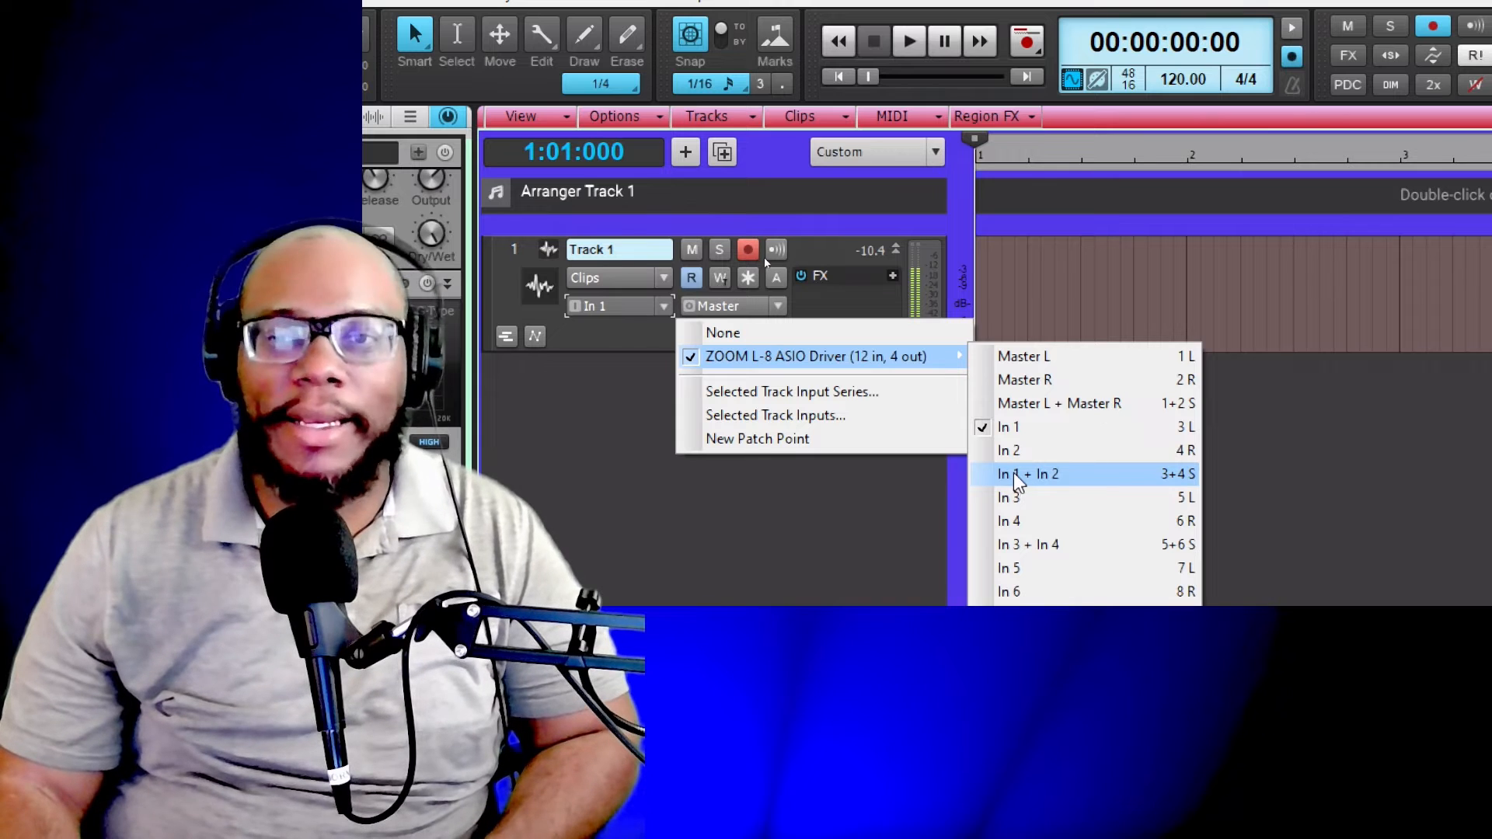
- Take input from In 1 + In 2 and record a vocal take, Record 1, on Track 1
{"action": "left_click", "coordinate": [1028, 474]}
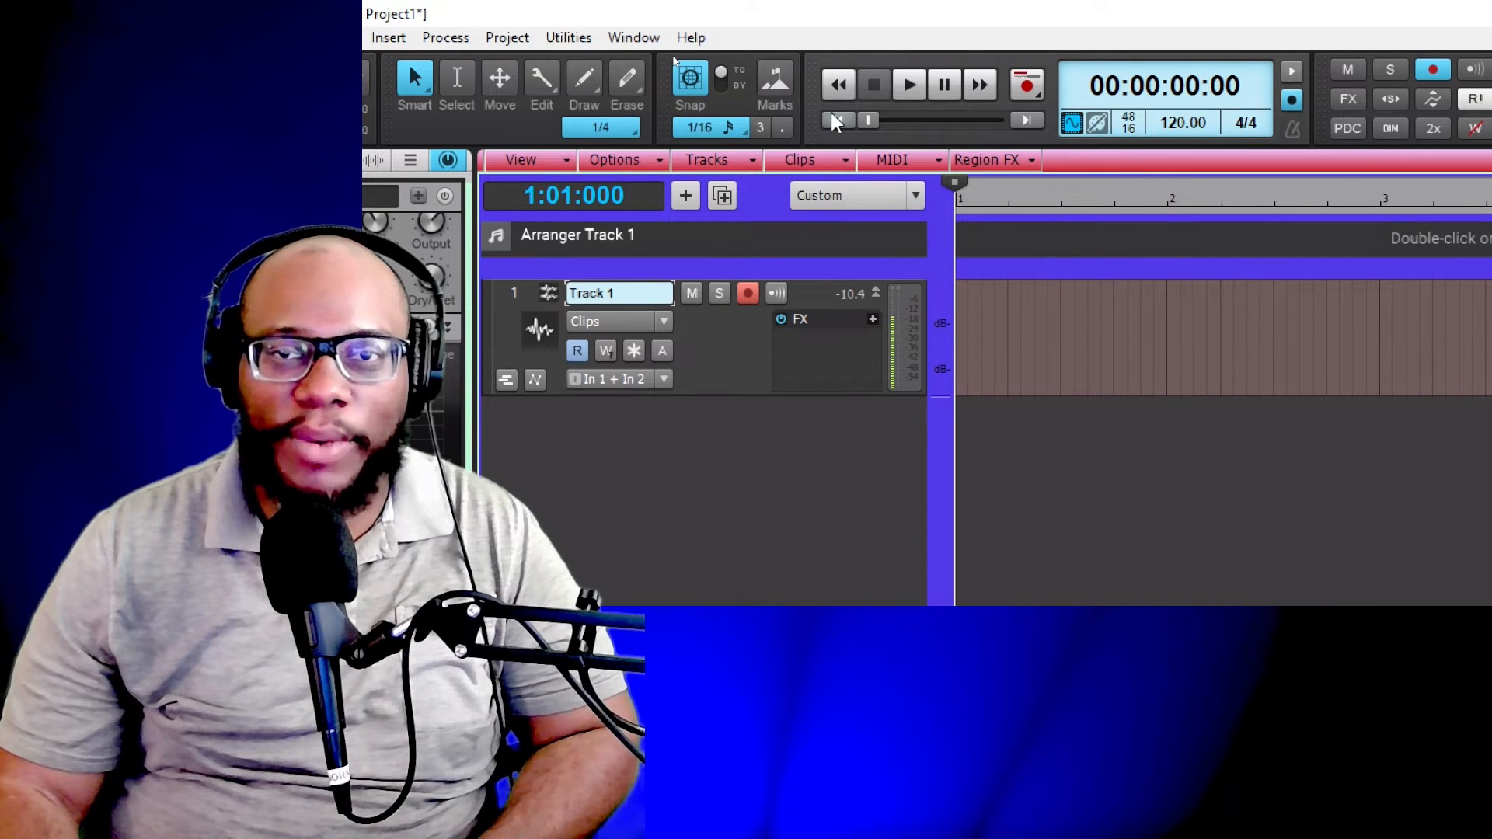
{"action": "mouse_move", "coordinate": [1028, 84]}
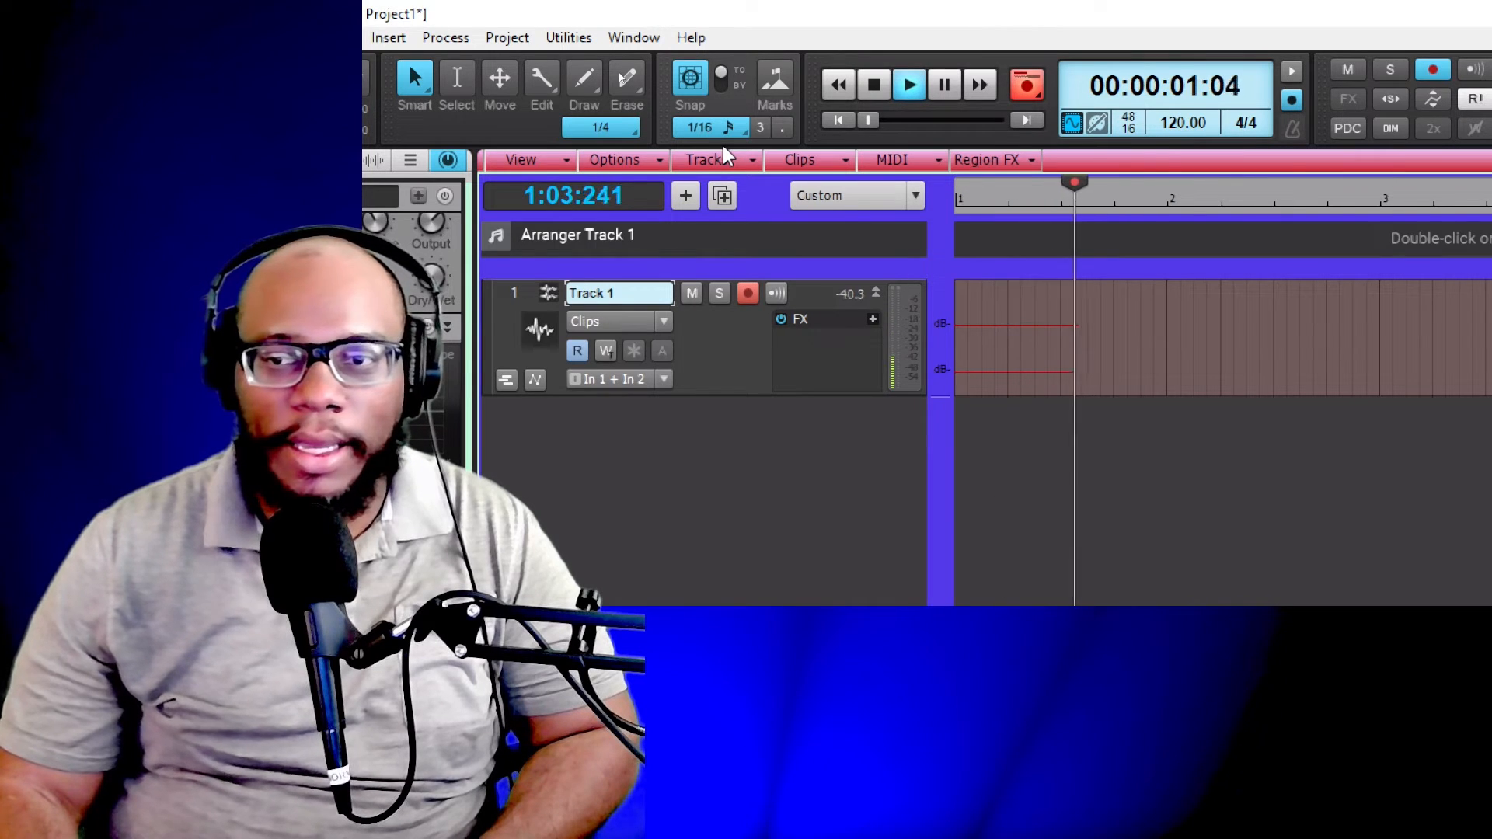
{"action": "left_click", "coordinate": [906, 84]}
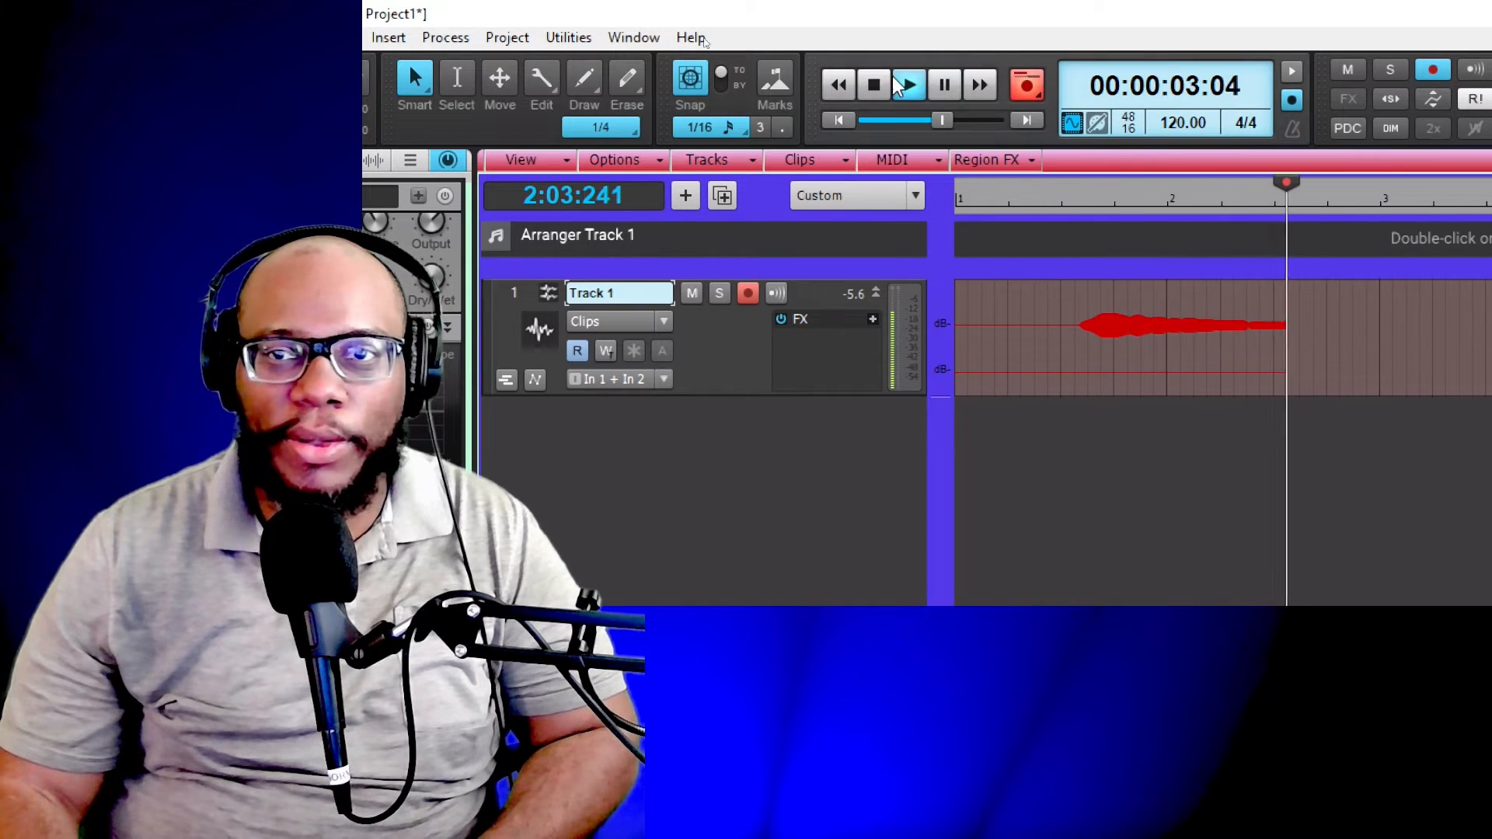
{"action": "left_click", "coordinate": [907, 84]}
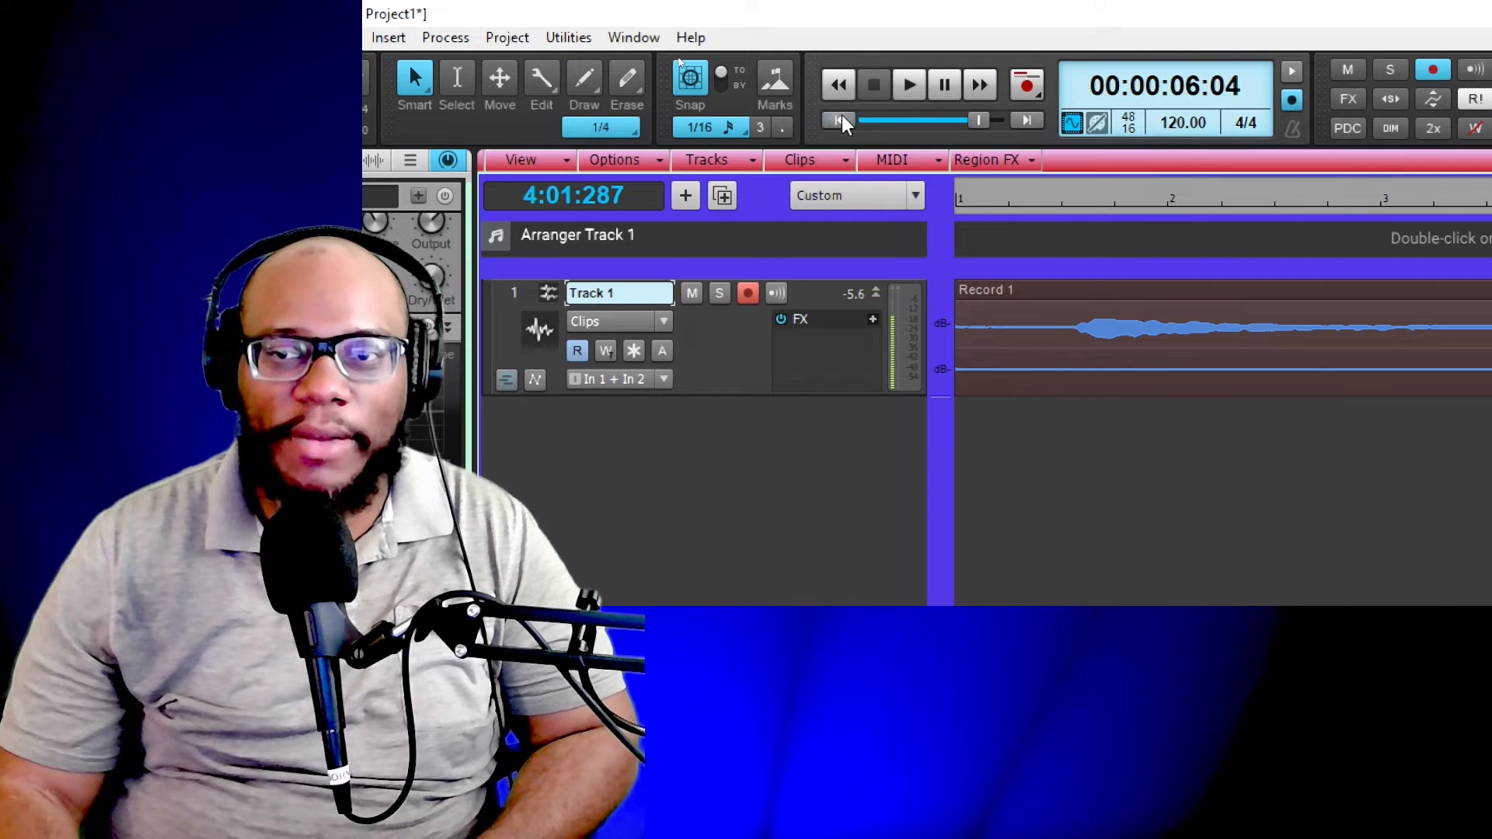
- Rewind to the project start and play back the Record 1 take, then stop
{"action": "left_click", "coordinate": [872, 84]}
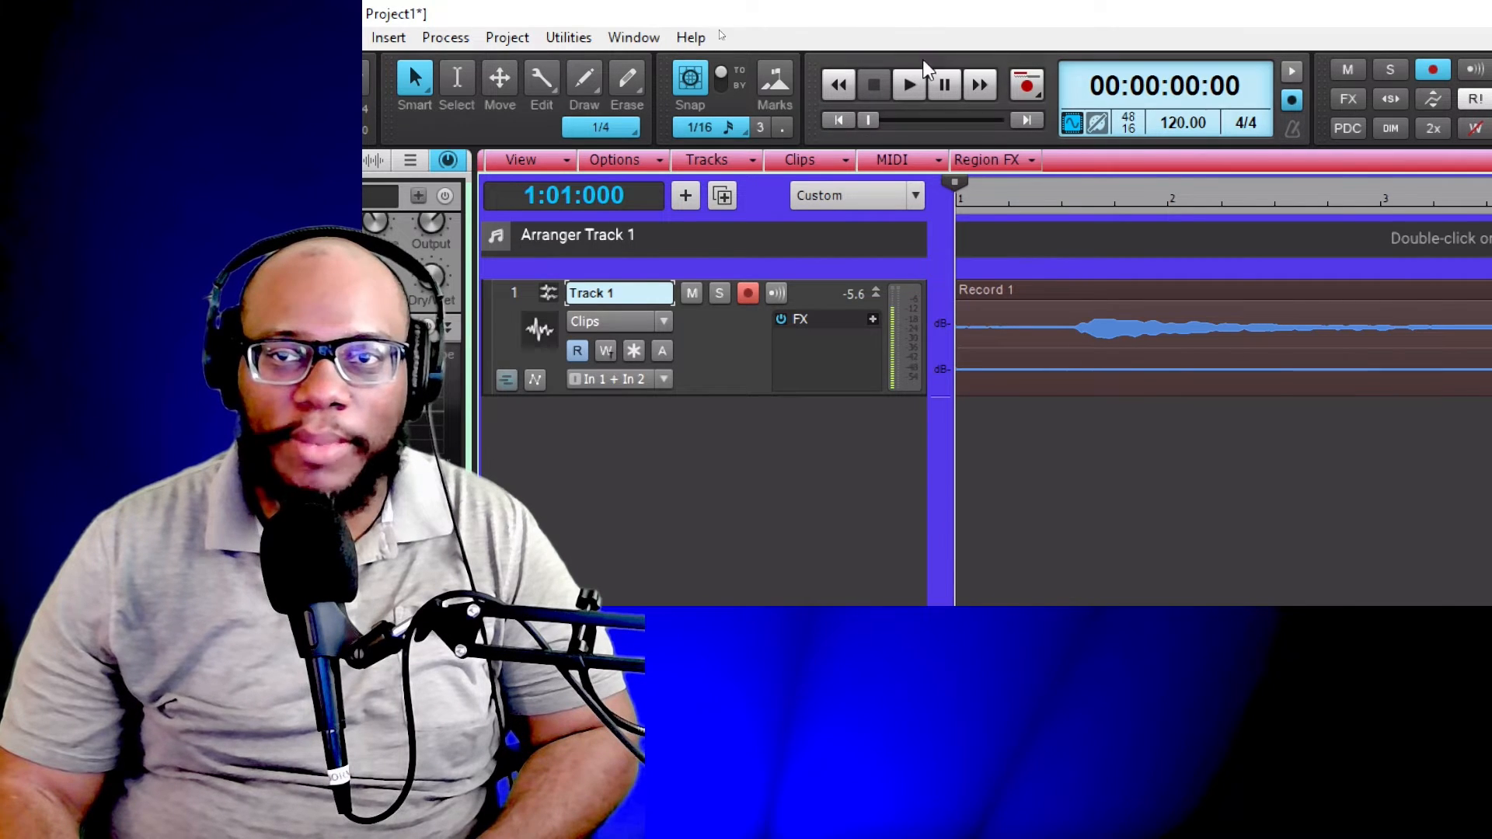
{"action": "left_click", "coordinate": [907, 84]}
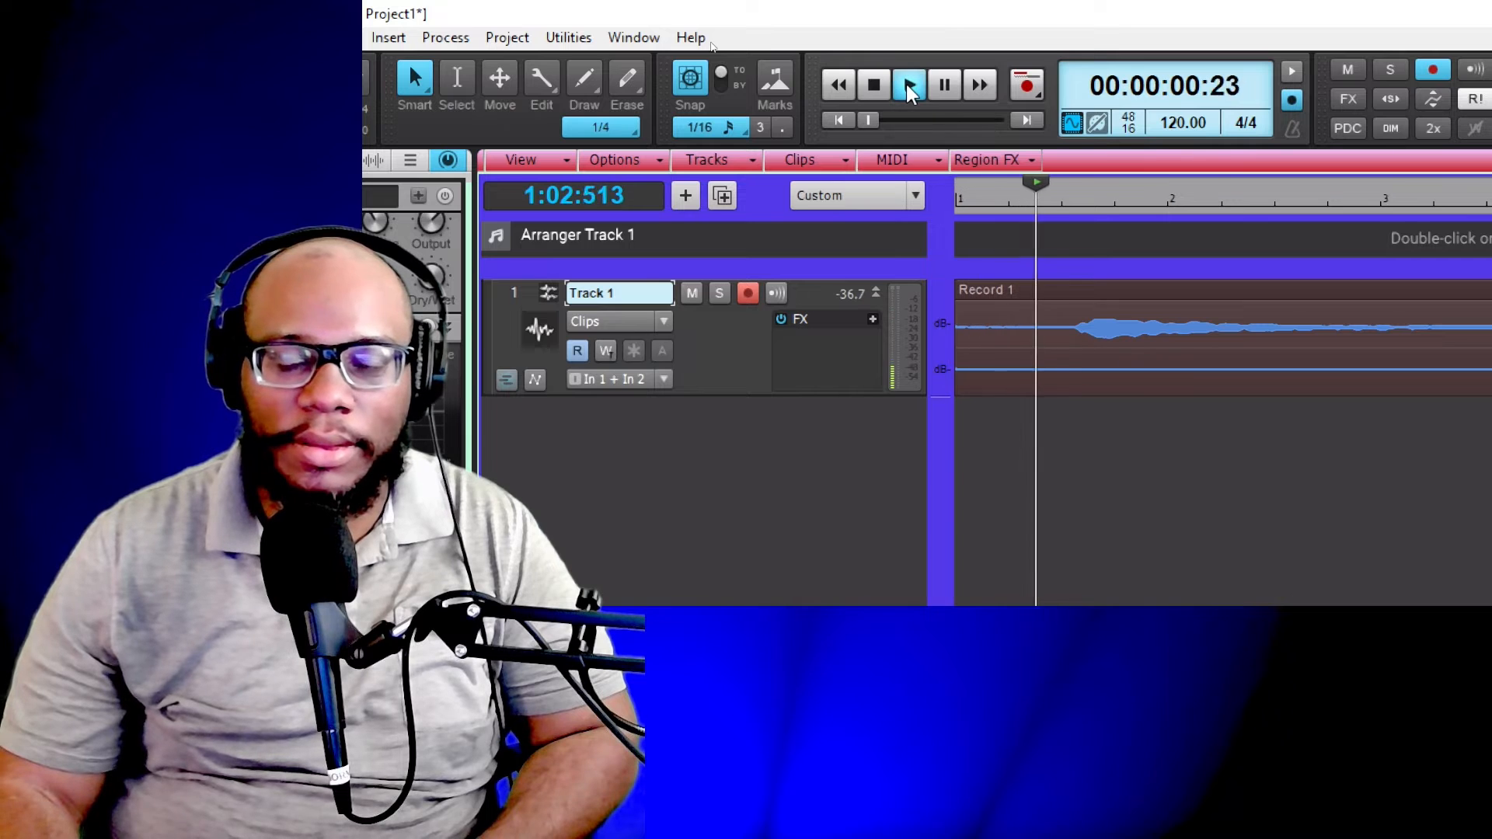
{"action": "left_click", "coordinate": [908, 84]}
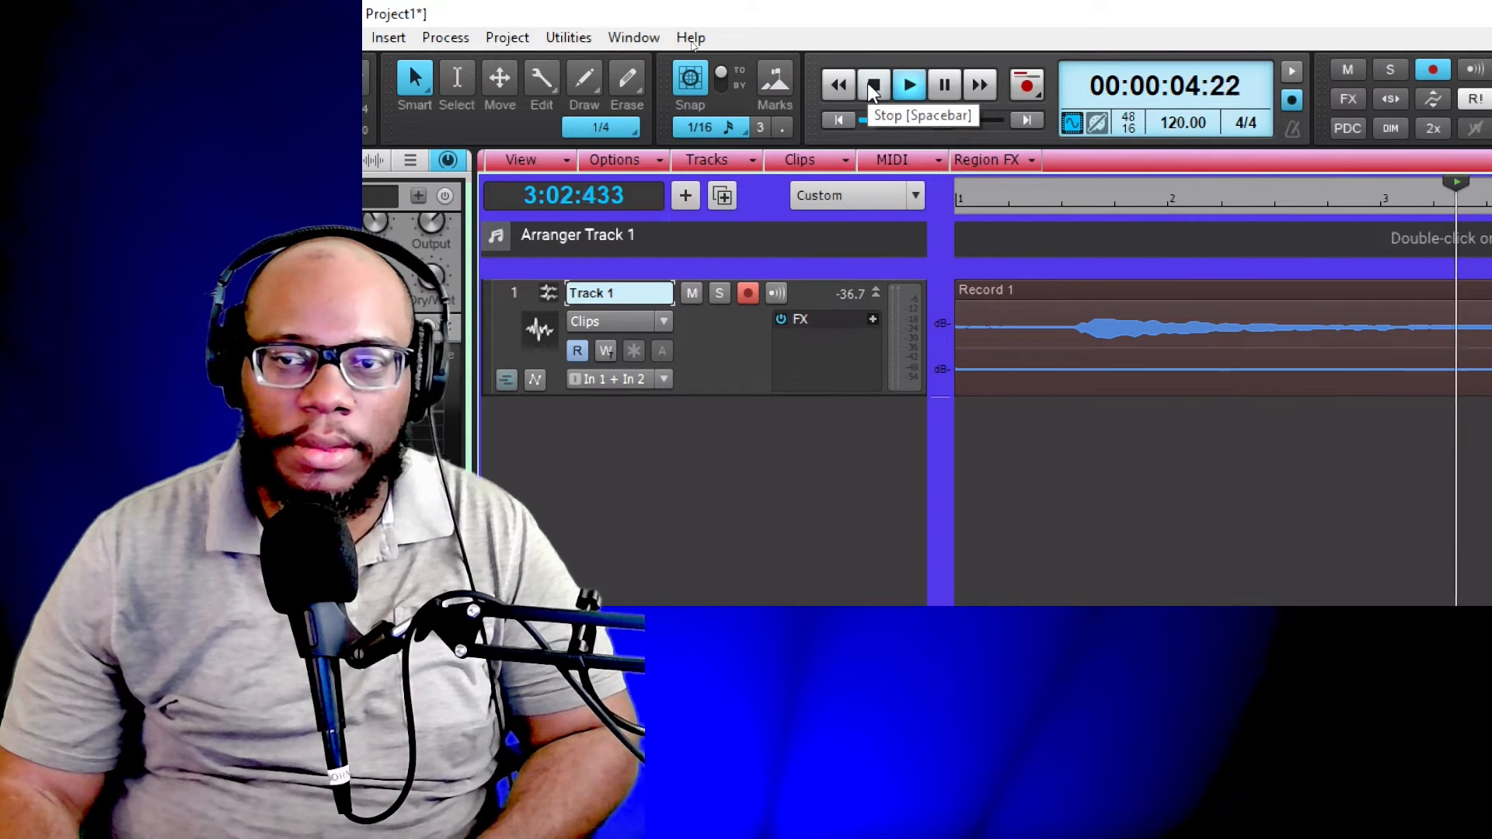
{"action": "left_click", "coordinate": [872, 84]}
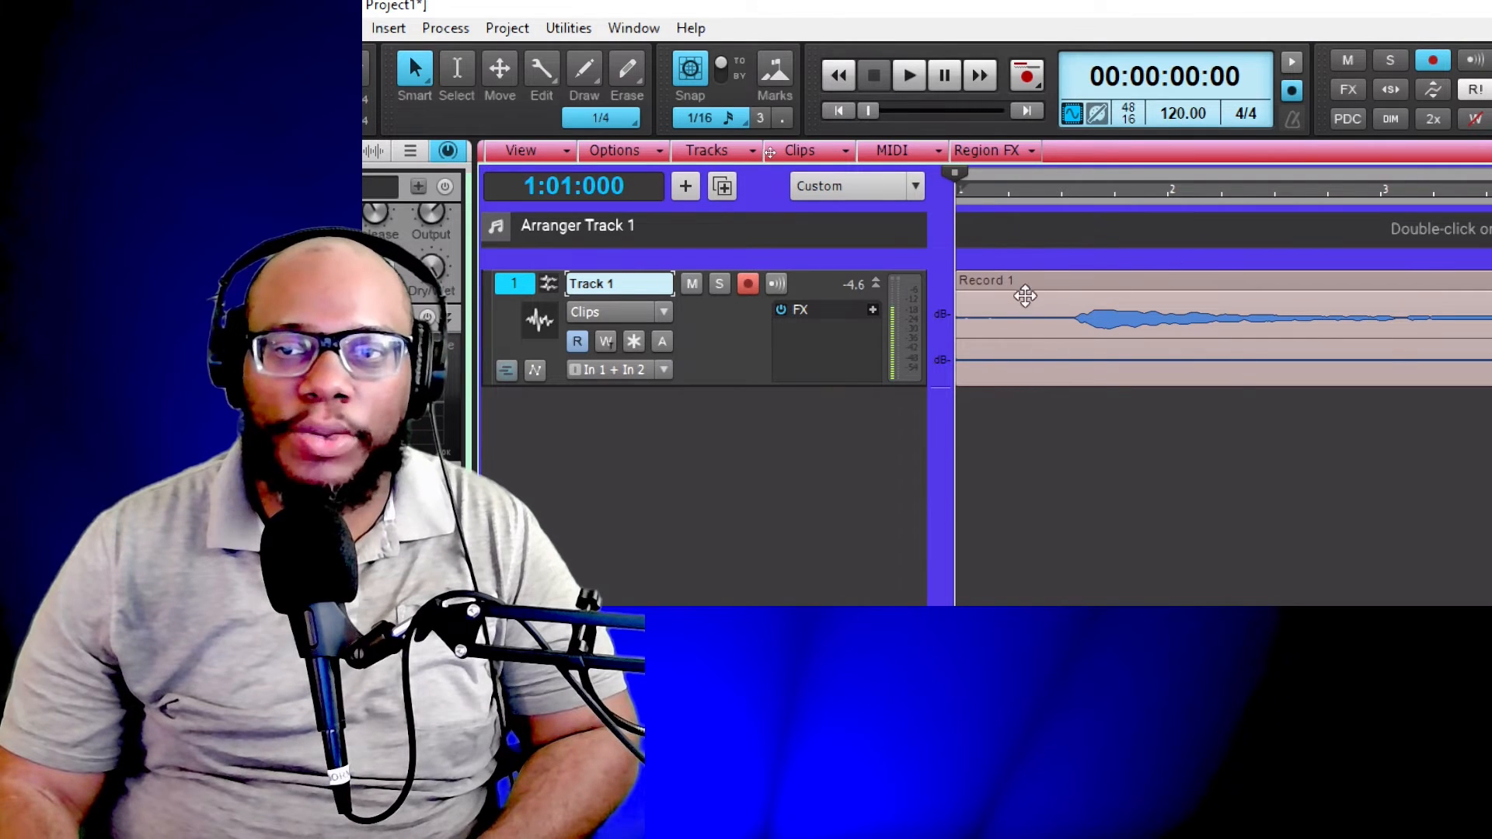
{"action": "mouse_move", "coordinate": [1050, 271]}
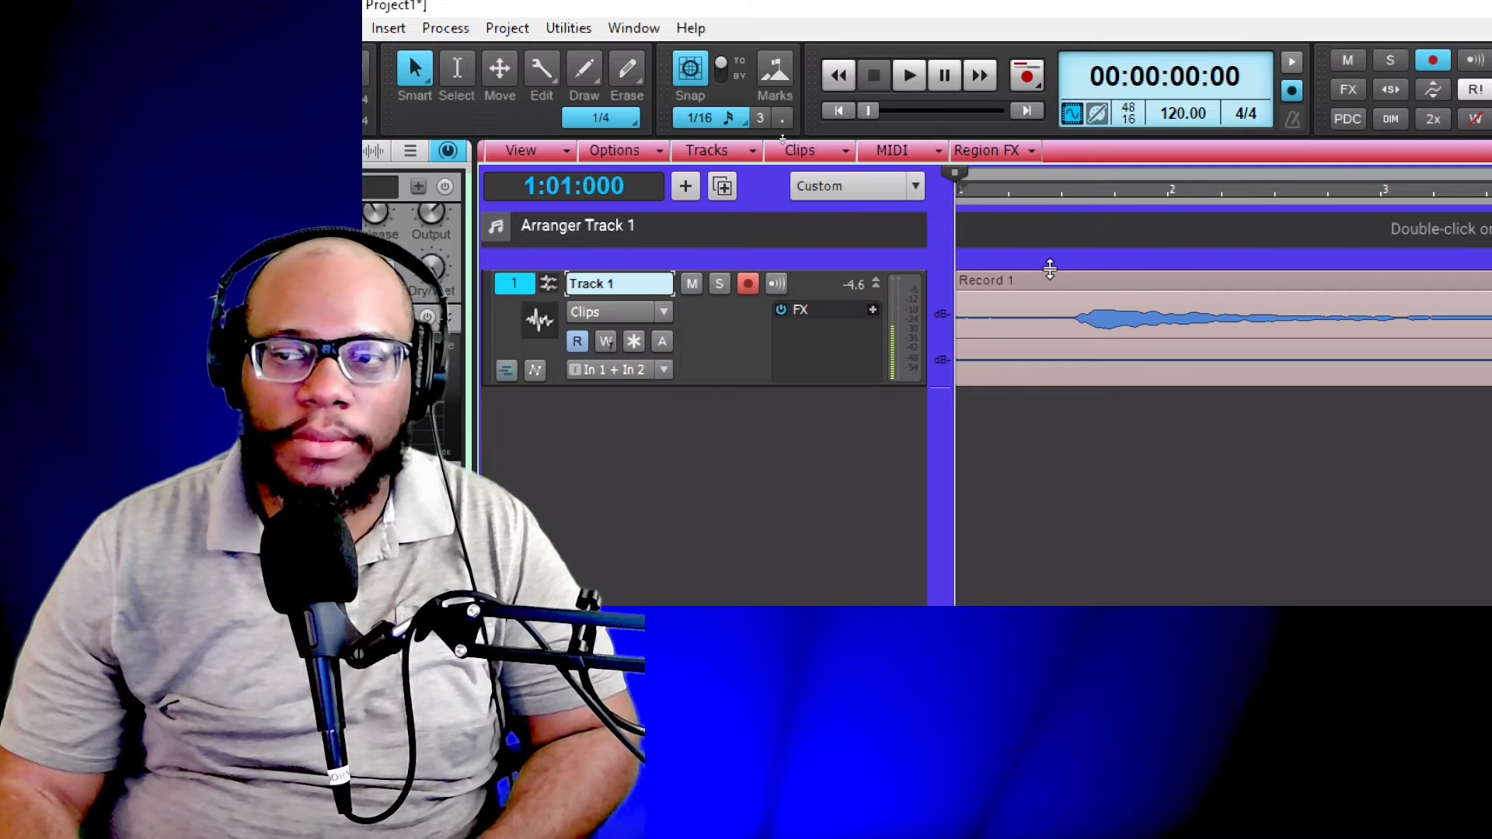
- Audition the Record 1 clip from its context menu, then stop playback
{"action": "right_click", "coordinate": [1050, 276]}
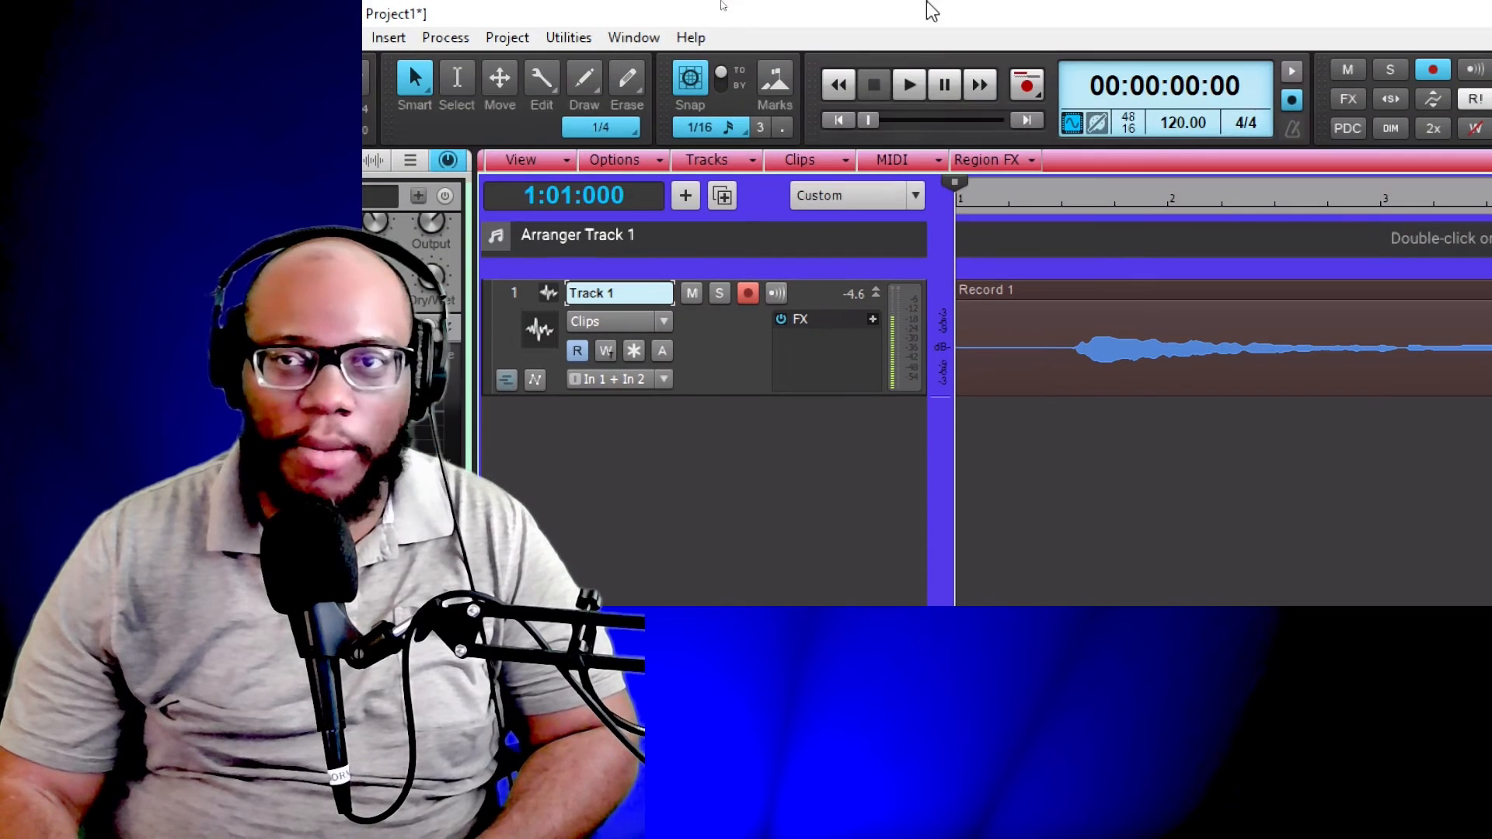
{"action": "left_click", "coordinate": [906, 84]}
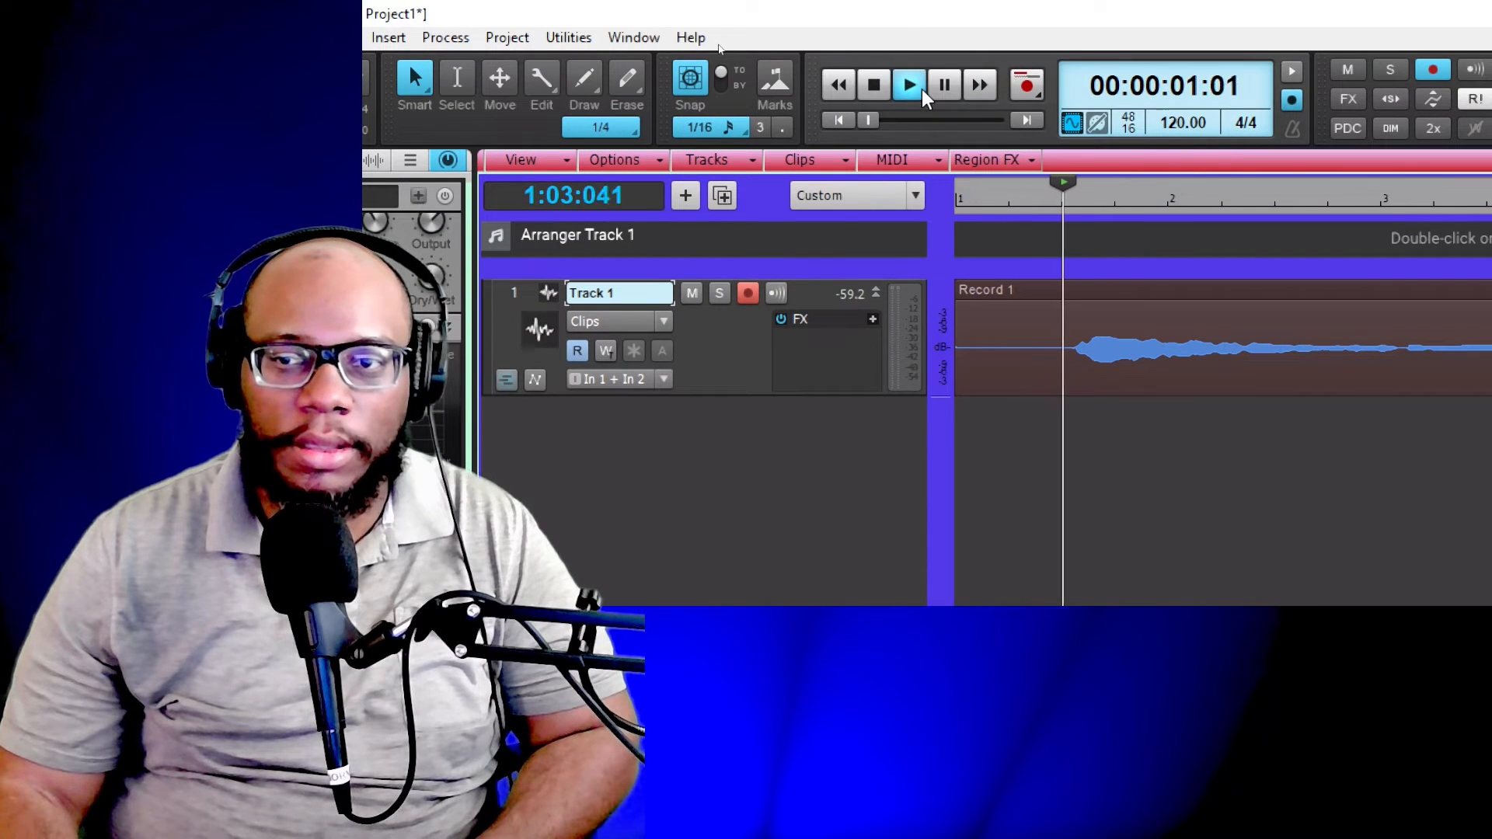
{"action": "left_click", "coordinate": [908, 84]}
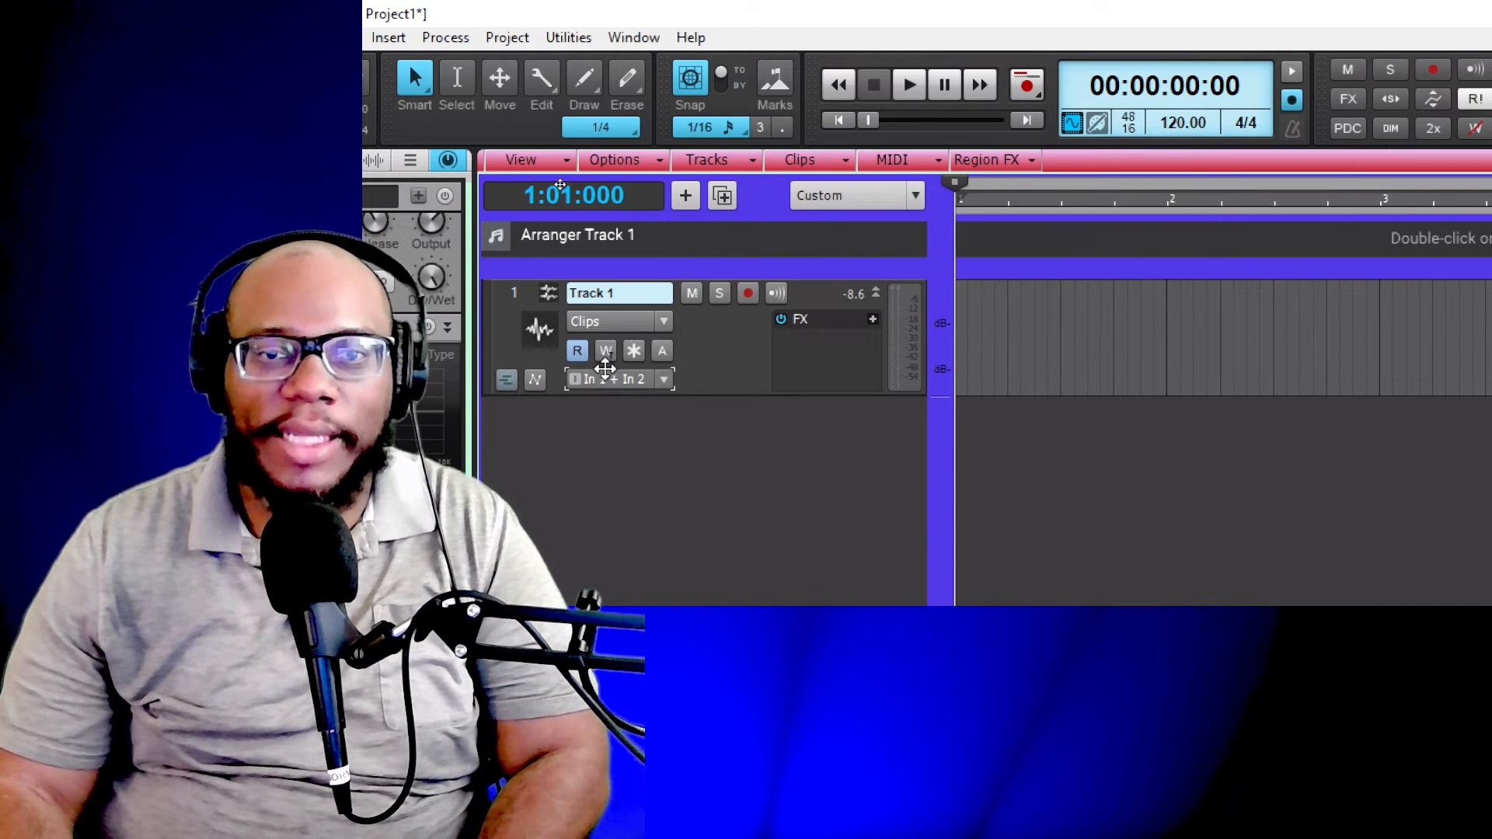
- Set Track 1's input to mono In 1 and arm the track
{"action": "left_click", "coordinate": [662, 379]}
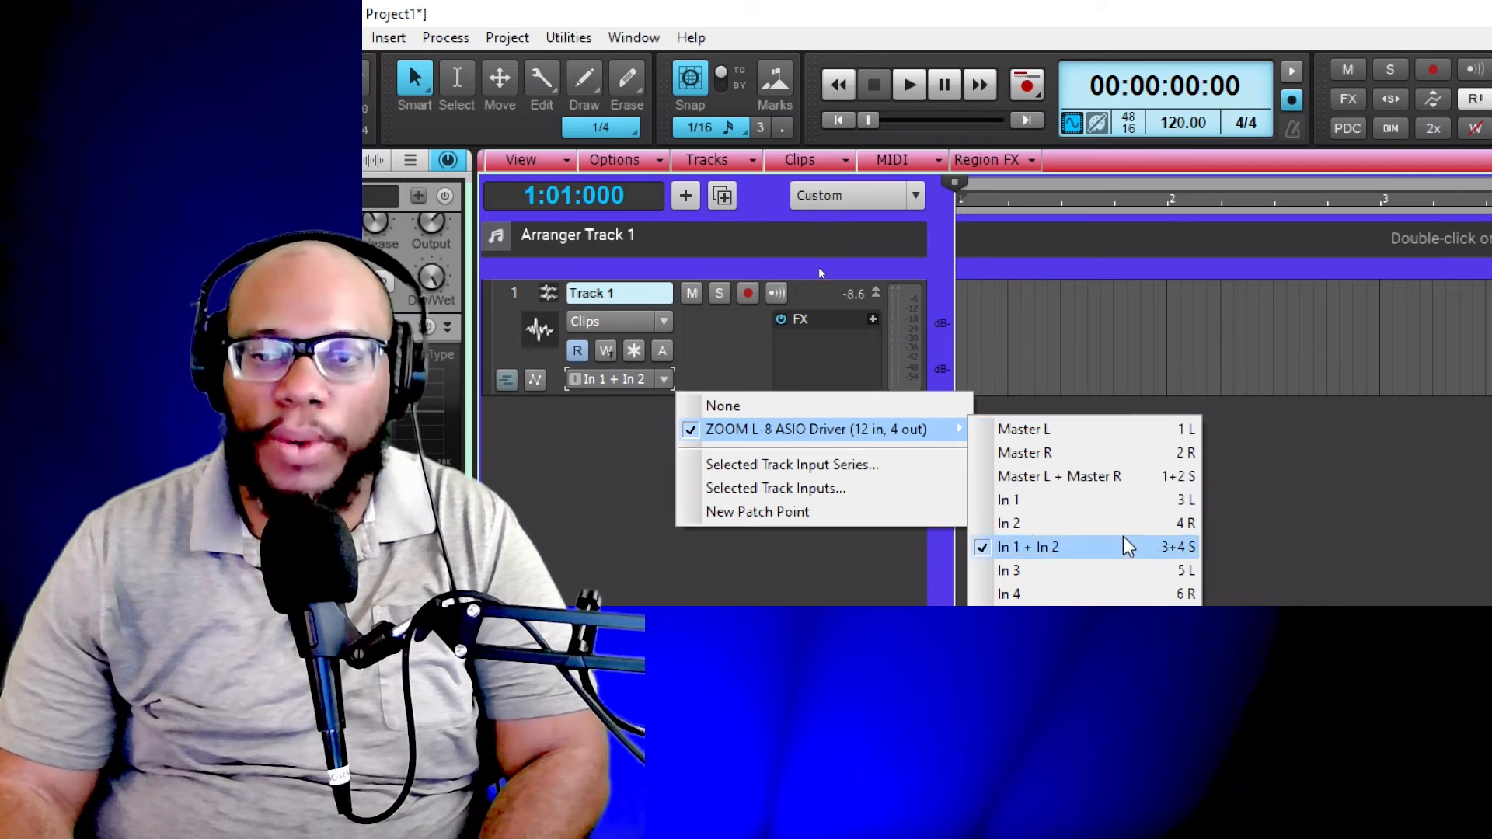
{"action": "left_click", "coordinate": [1009, 499]}
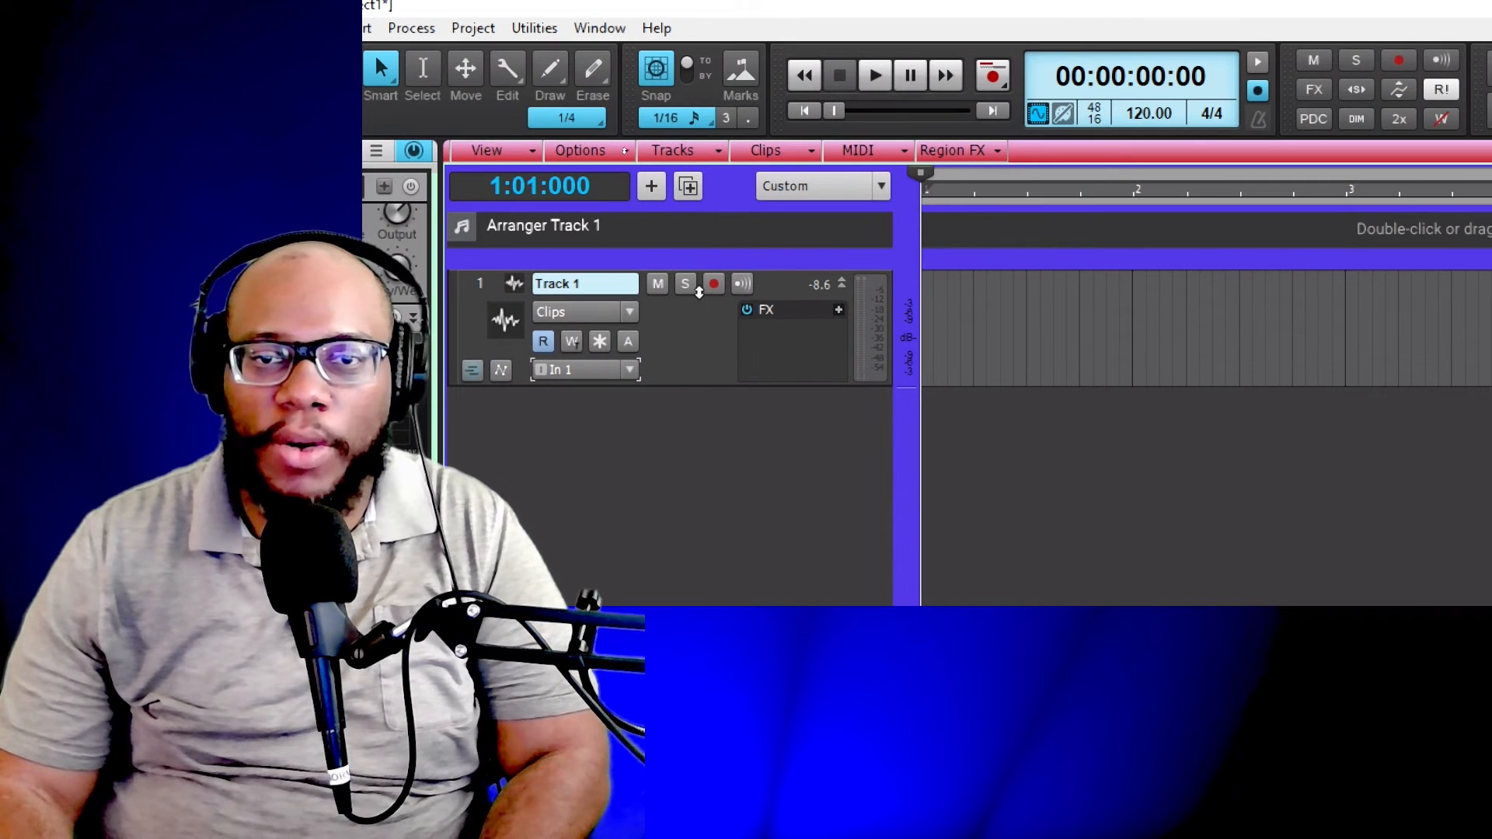
{"action": "left_click", "coordinate": [713, 283]}
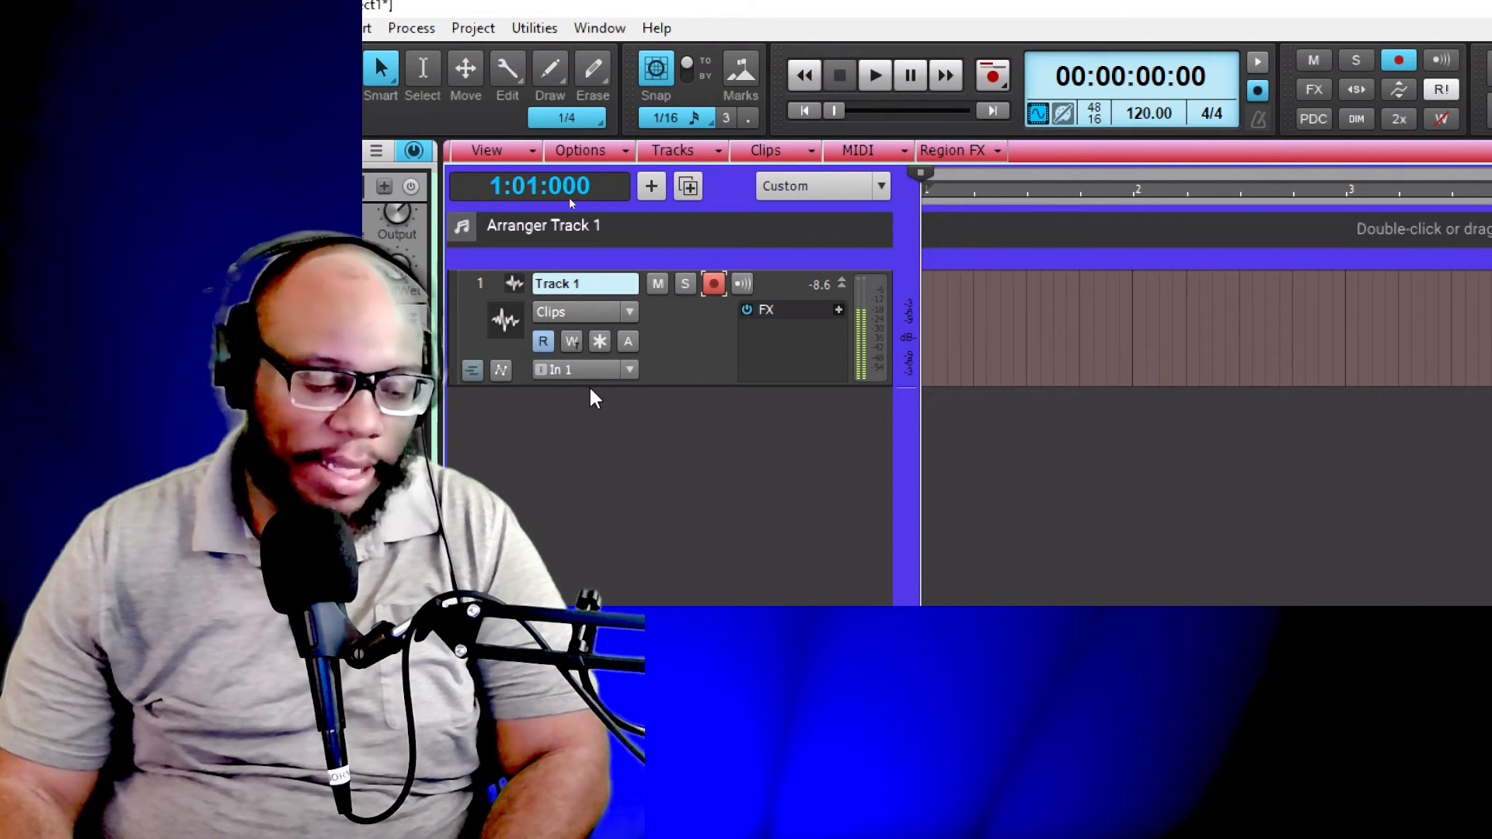
- Record a new vocal take, Record 2, then play it back and stop
{"action": "left_click", "coordinate": [872, 75]}
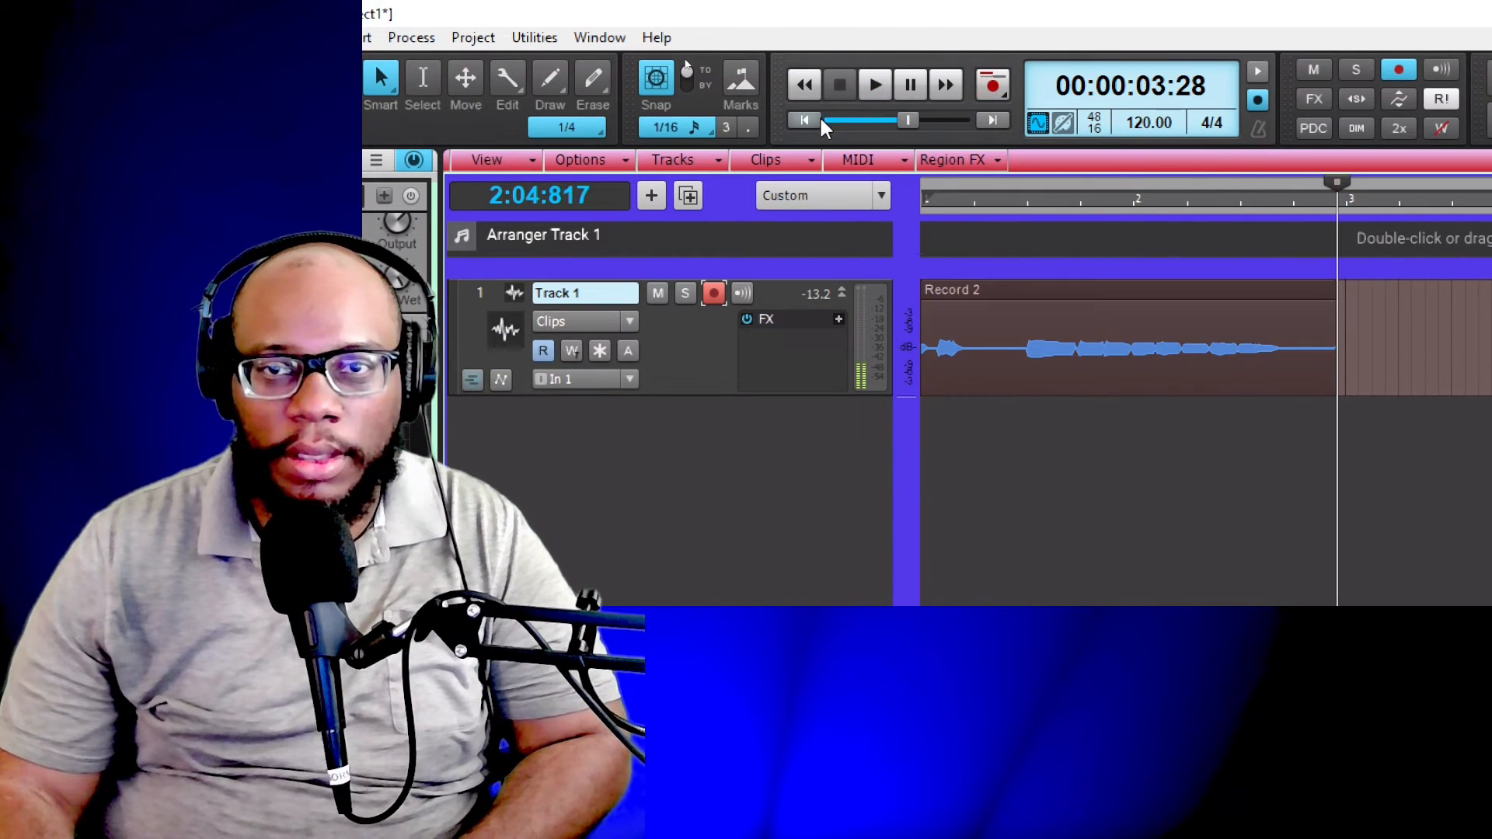
{"action": "left_click", "coordinate": [872, 84]}
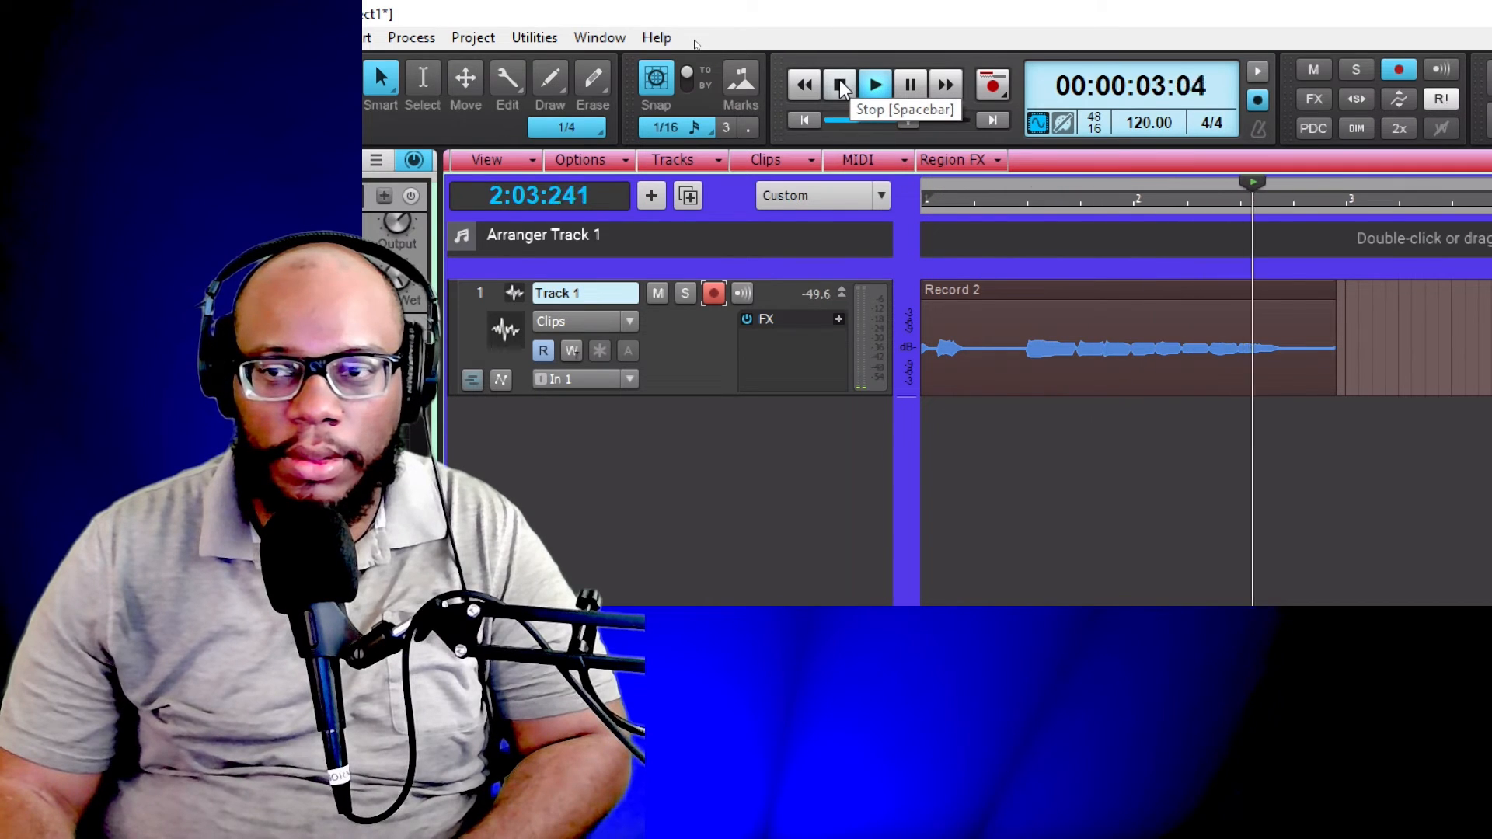
{"action": "left_click", "coordinate": [839, 84]}
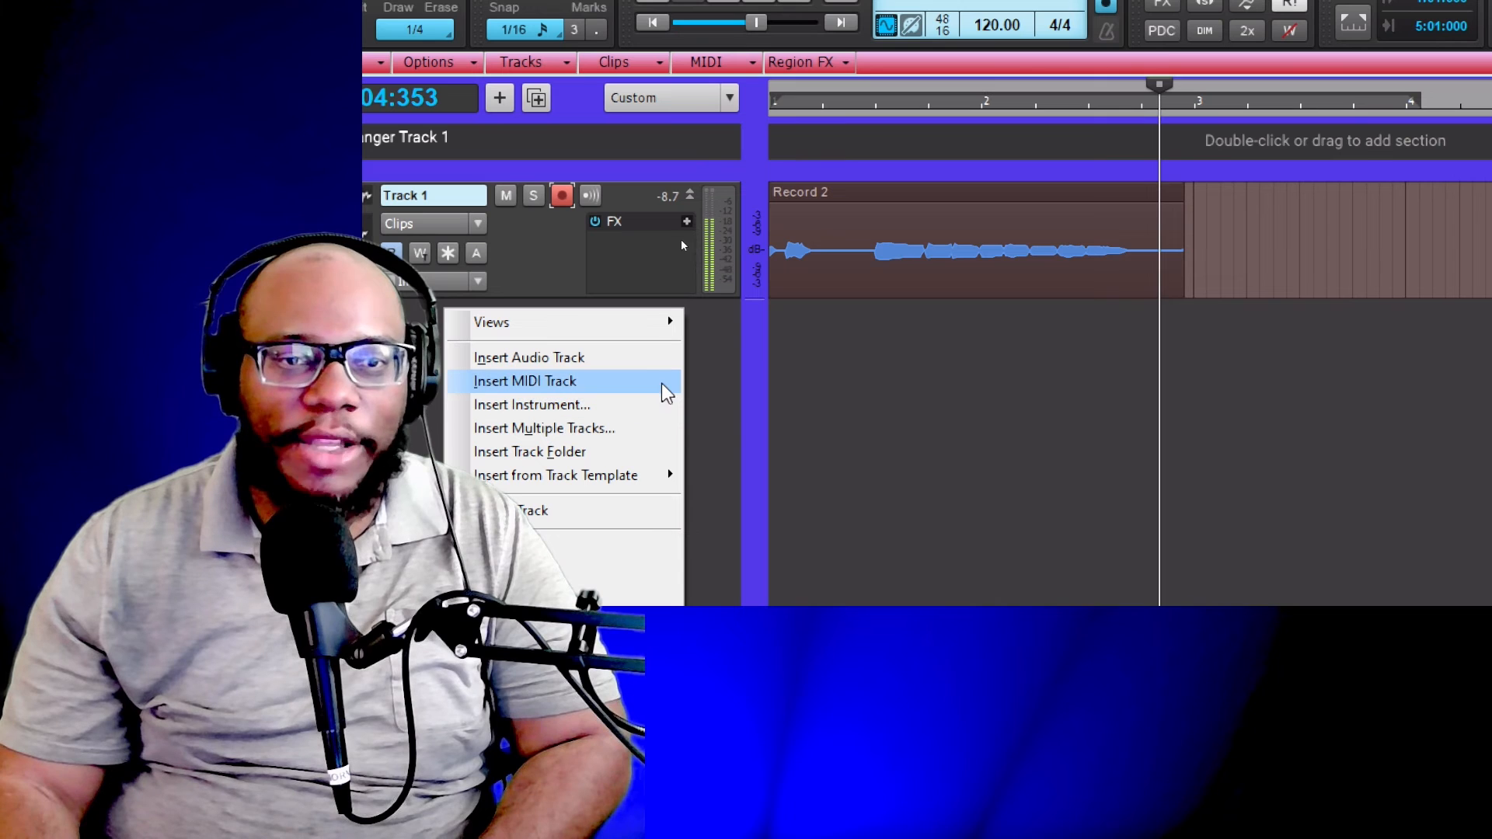
{"action": "mouse_move", "coordinate": [531, 404]}
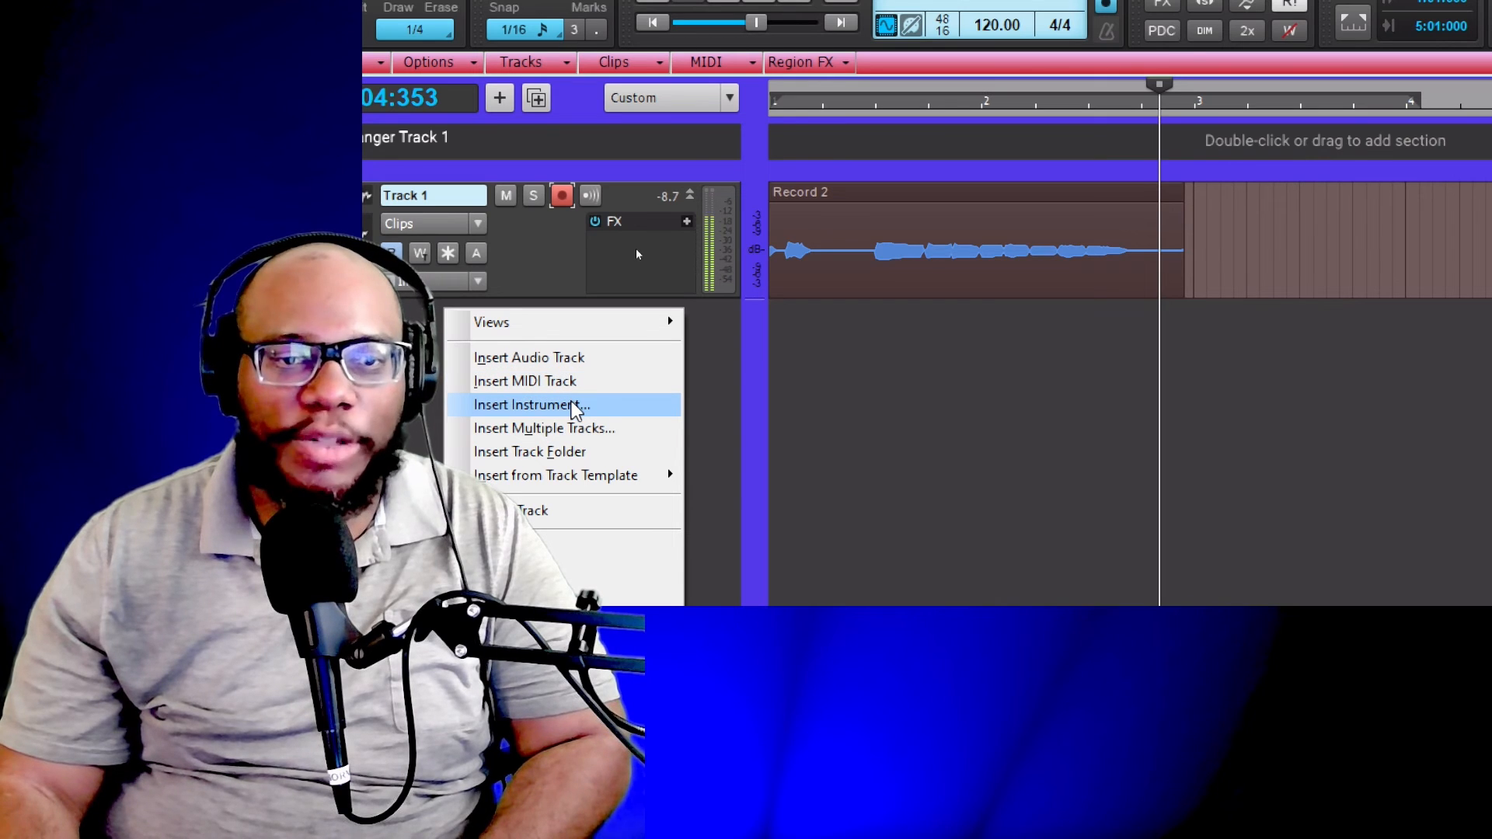